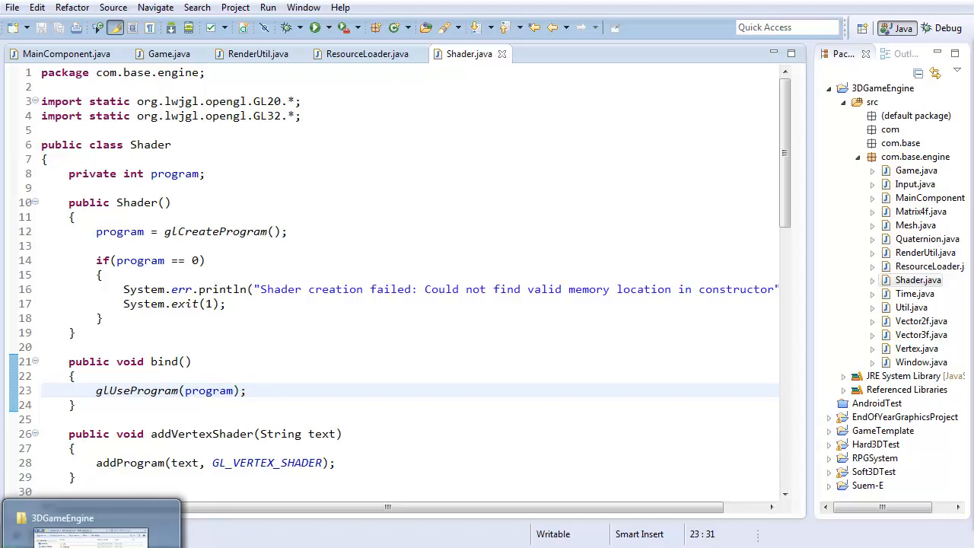
- Create a res folder with a shaders subfolder in the 3DGameEngine project and enter shaders
click(88, 533)
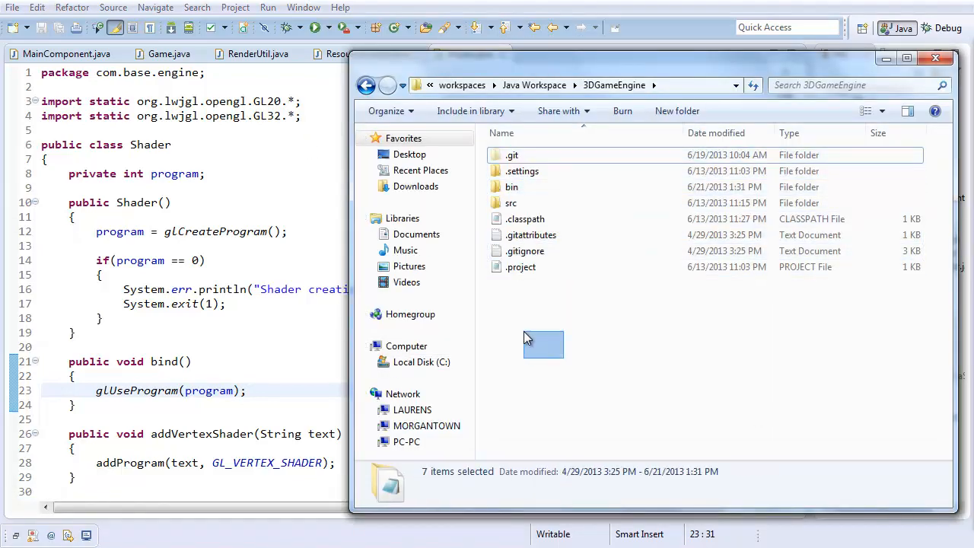
click(675, 109)
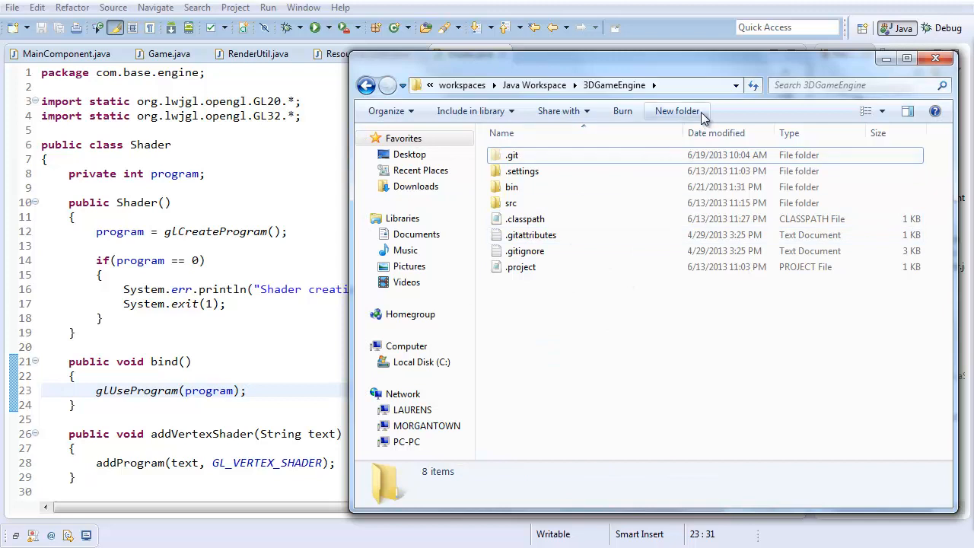
click(675, 110)
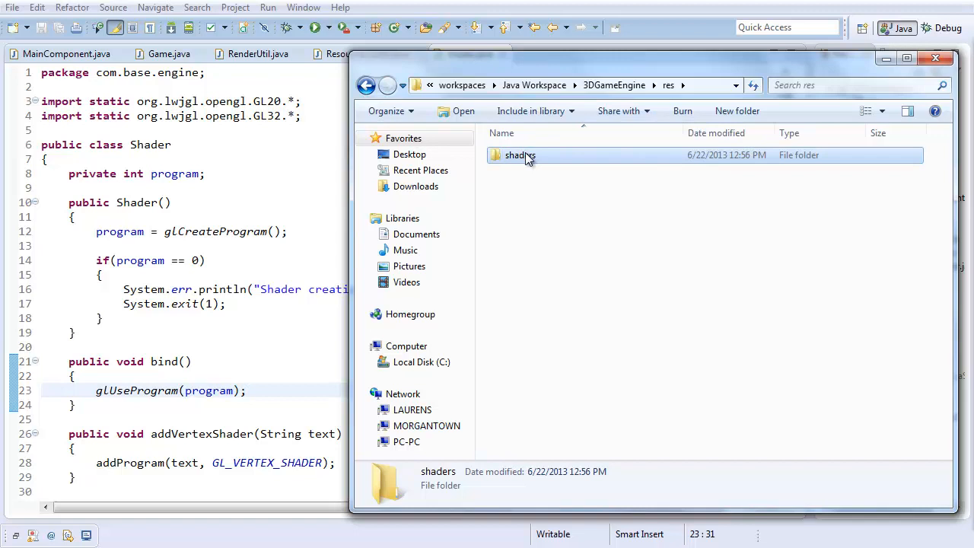
double_click(521, 155)
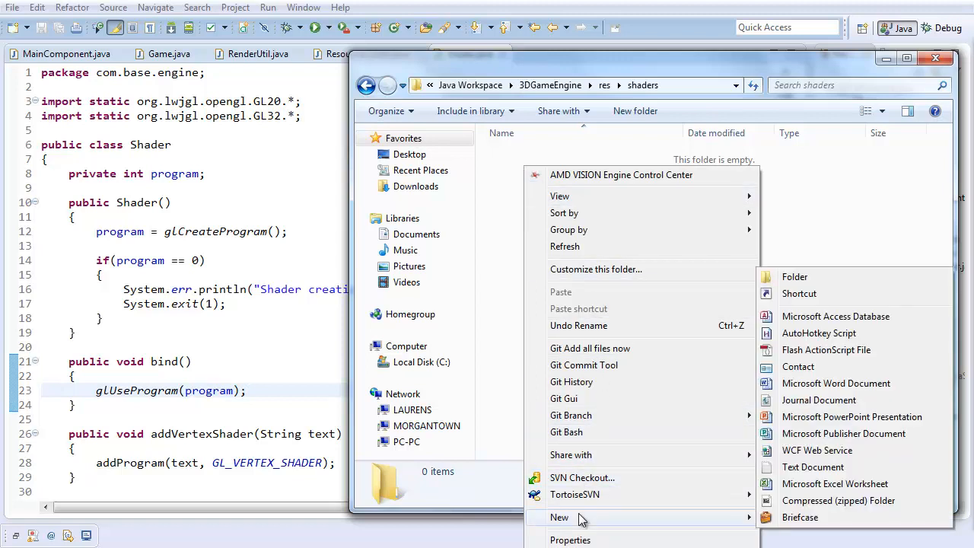
- Create an empty basicVertex.vs in the shaders folder and open it in Notepad++
click(813, 466)
text(basicVertex.vs)
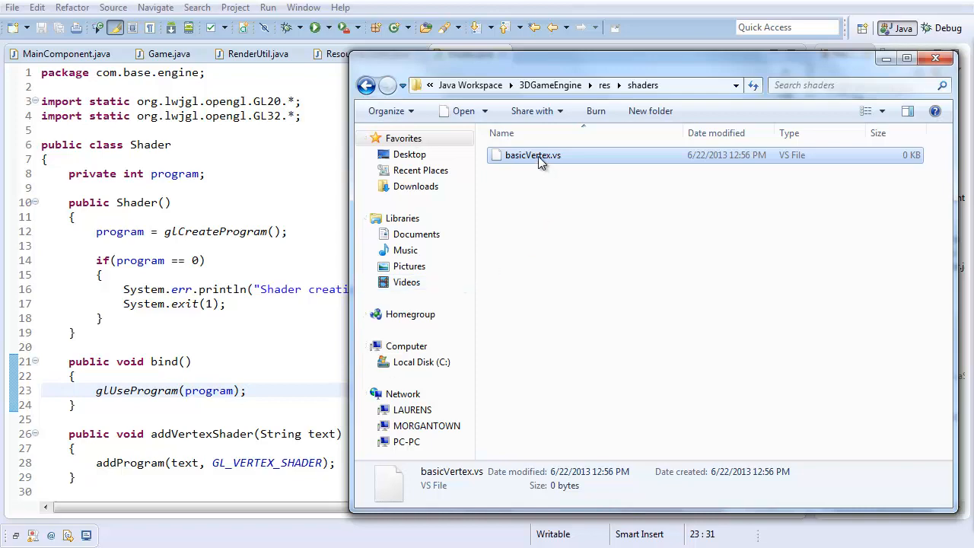
double_click(532, 155)
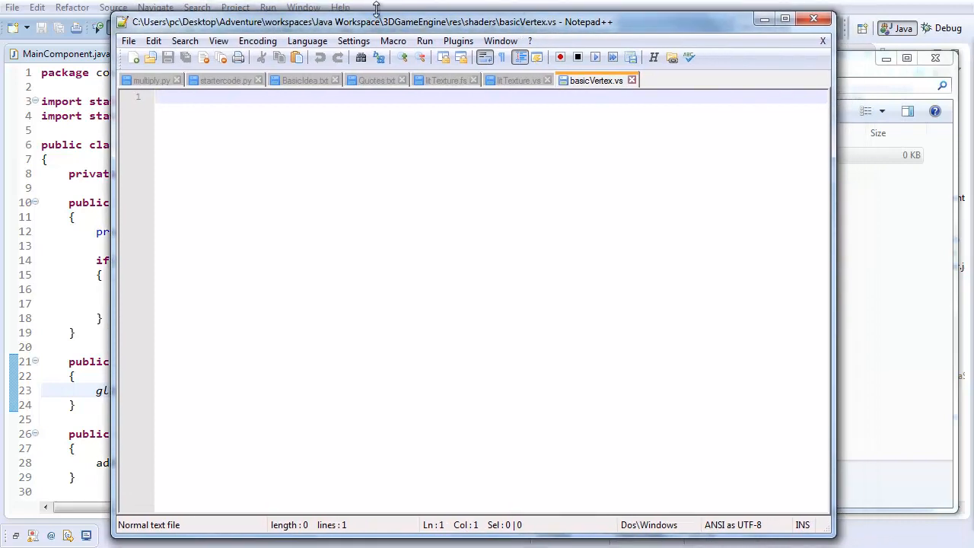
- Apply GLSL syntax highlighting to basicVertex.vs via the Language menu
click(307, 39)
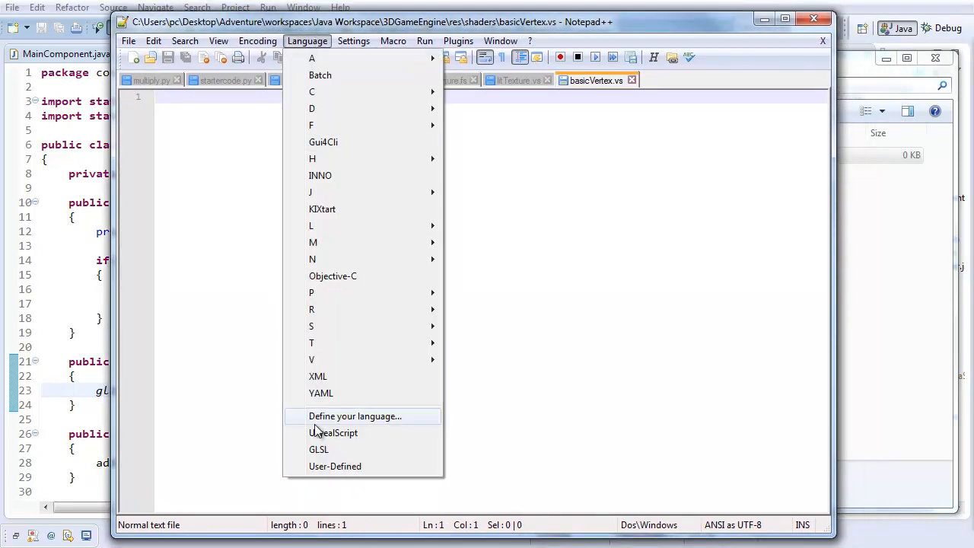
click(319, 449)
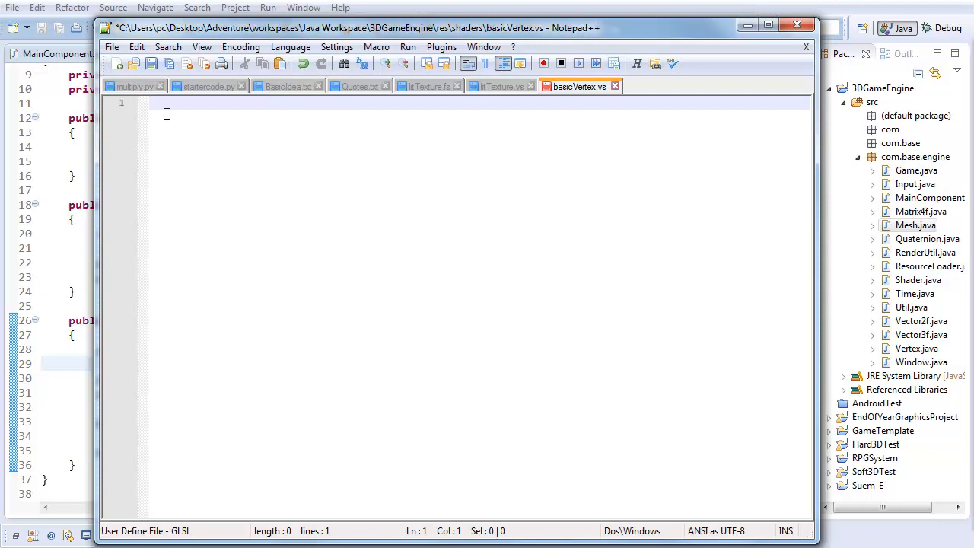
- Write "#version 330" as the first line of basicVertex.vs
text(#)
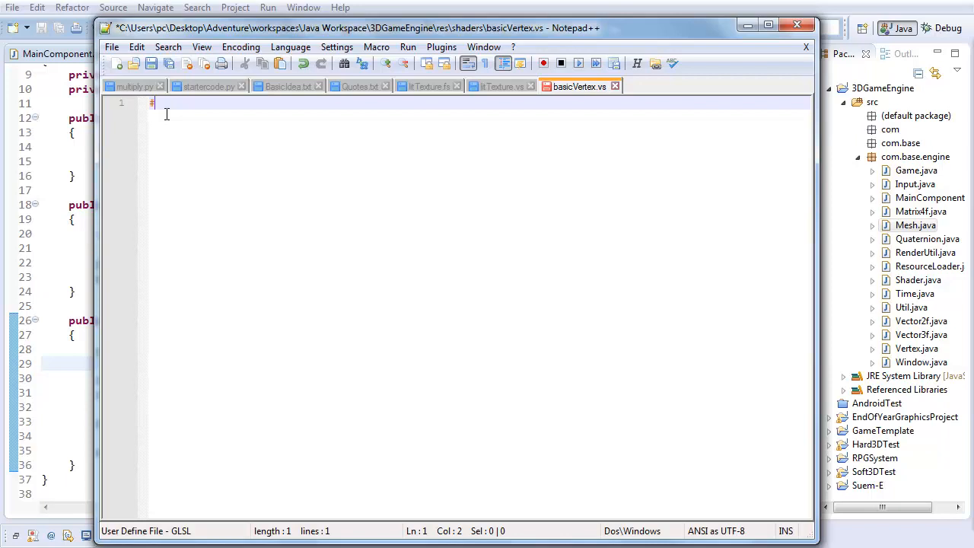
text(version)
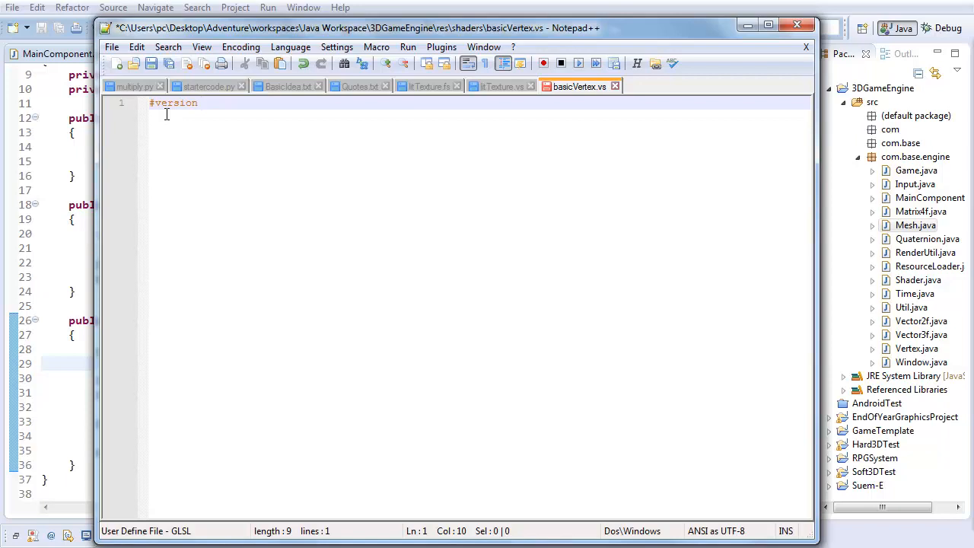
text(330)
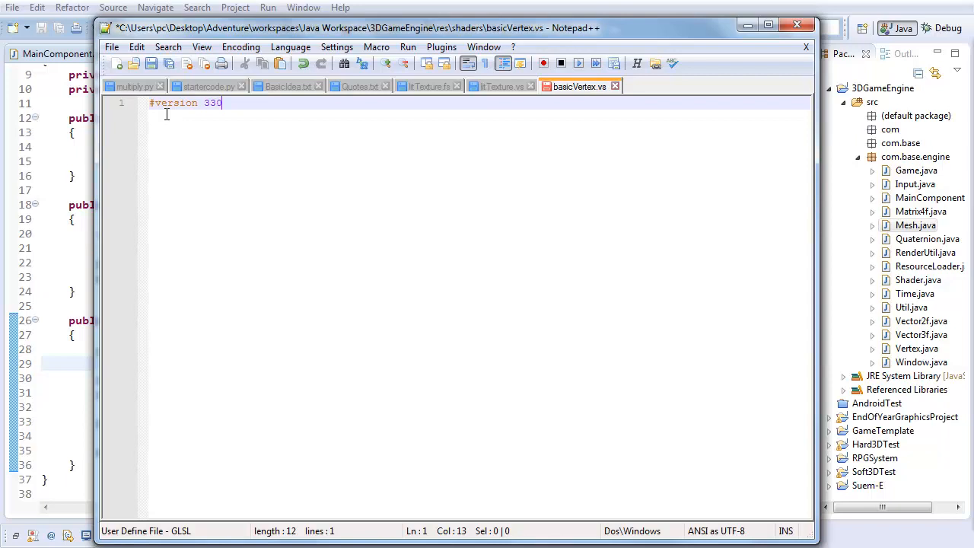
key(Enter)
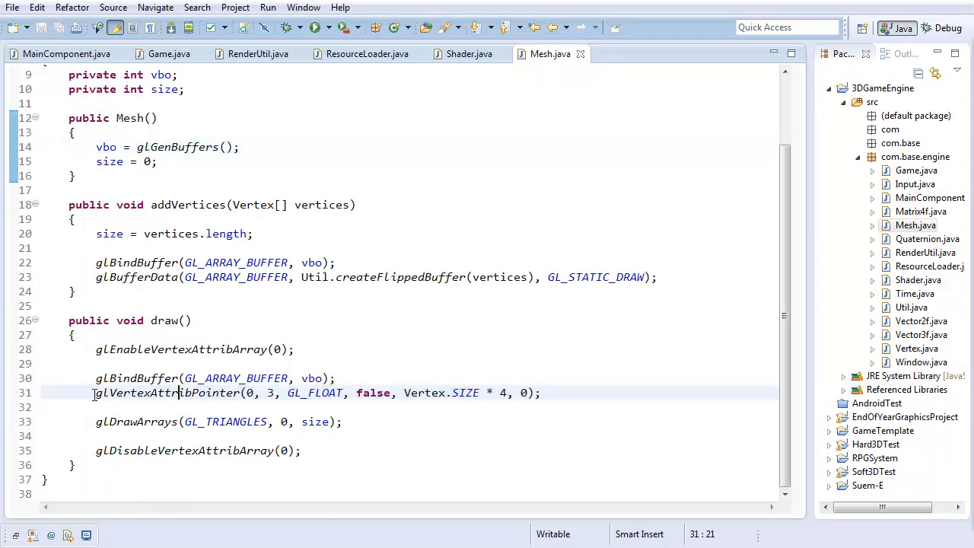
click(540, 393)
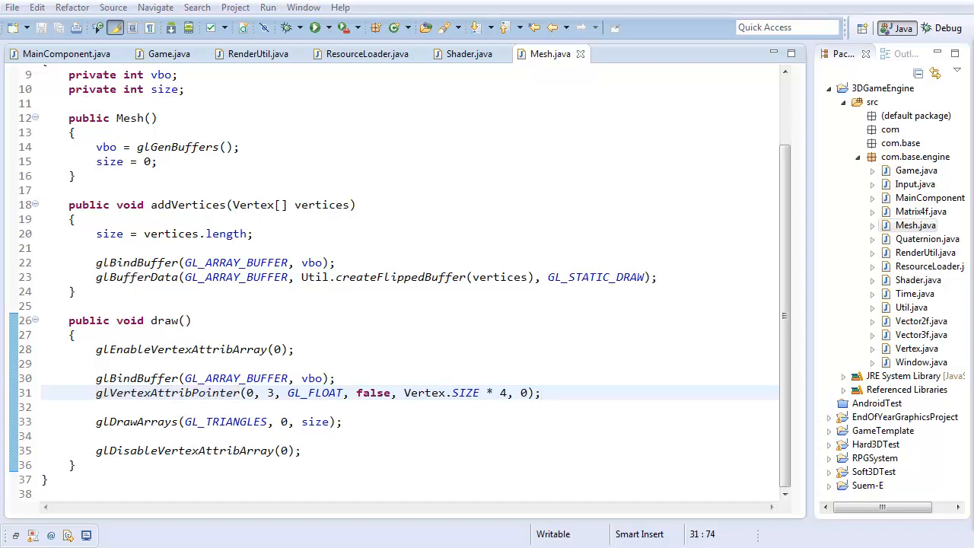
- Declare "layout (location = 0) in vec3 position;" below the version directive
text(la)
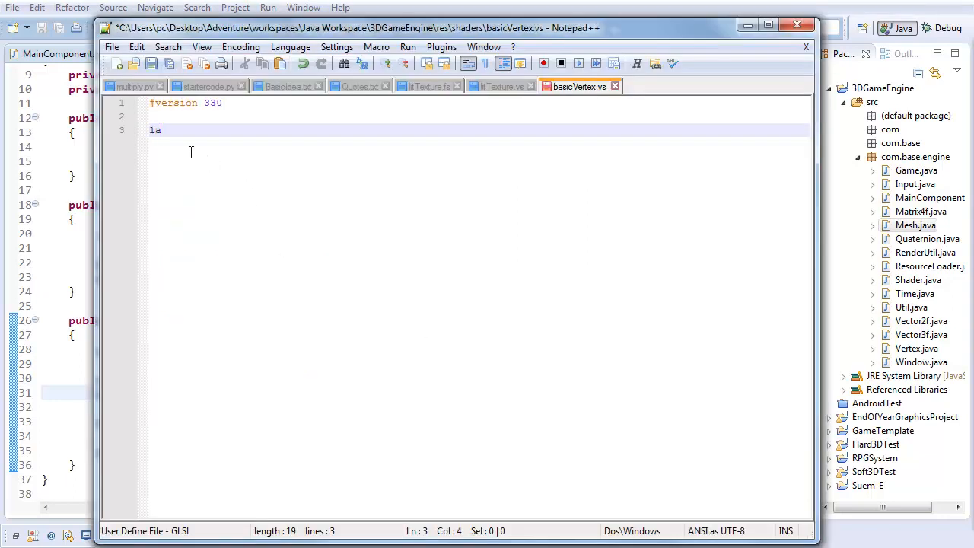
text(yout)
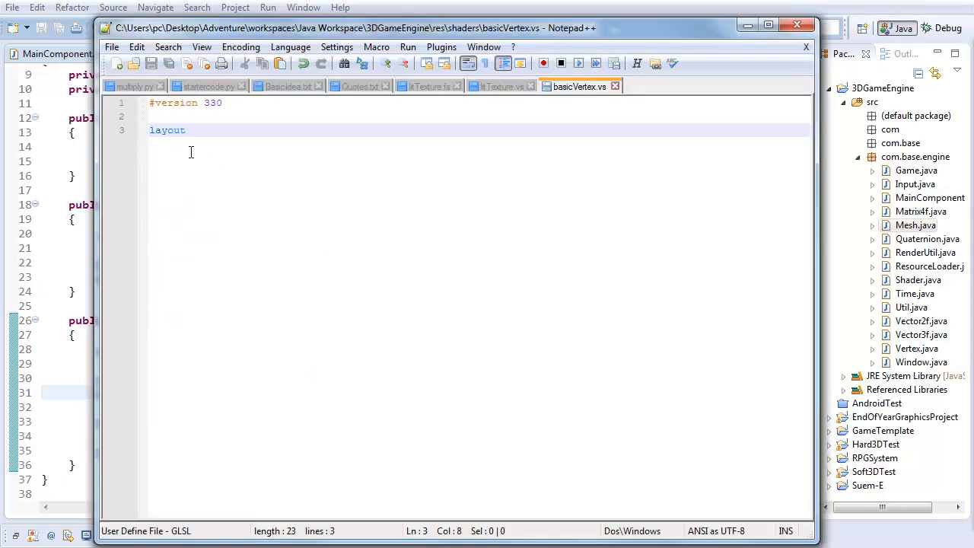
text(()
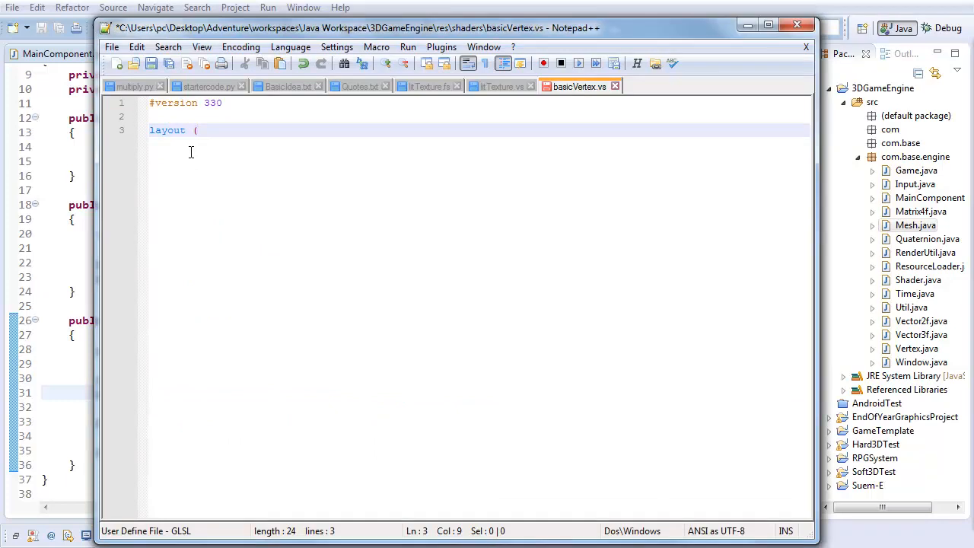
text(location =)
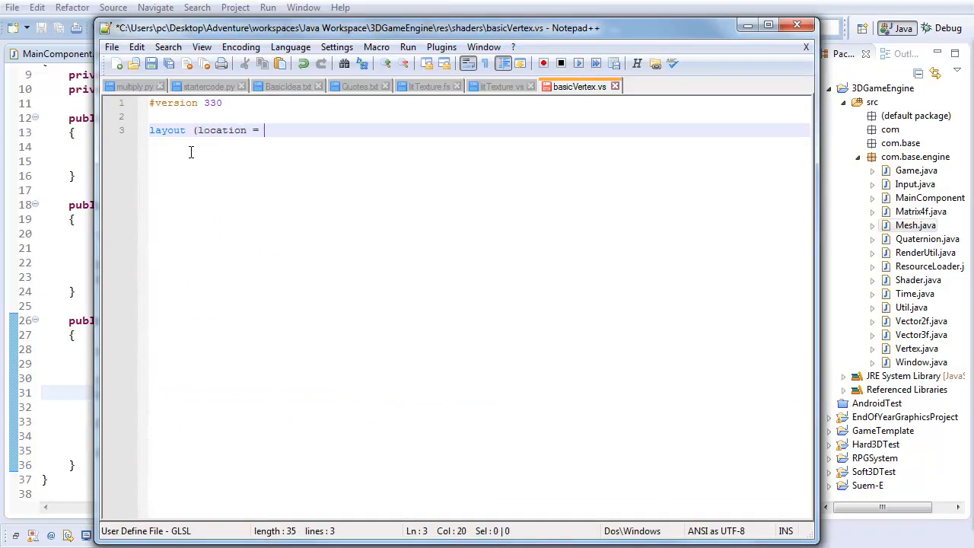
text(0))
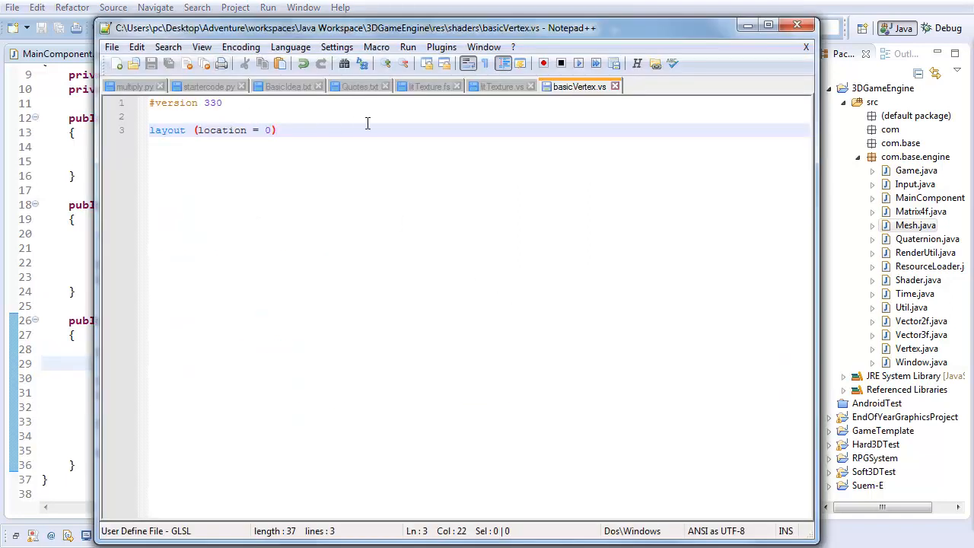
text(in)
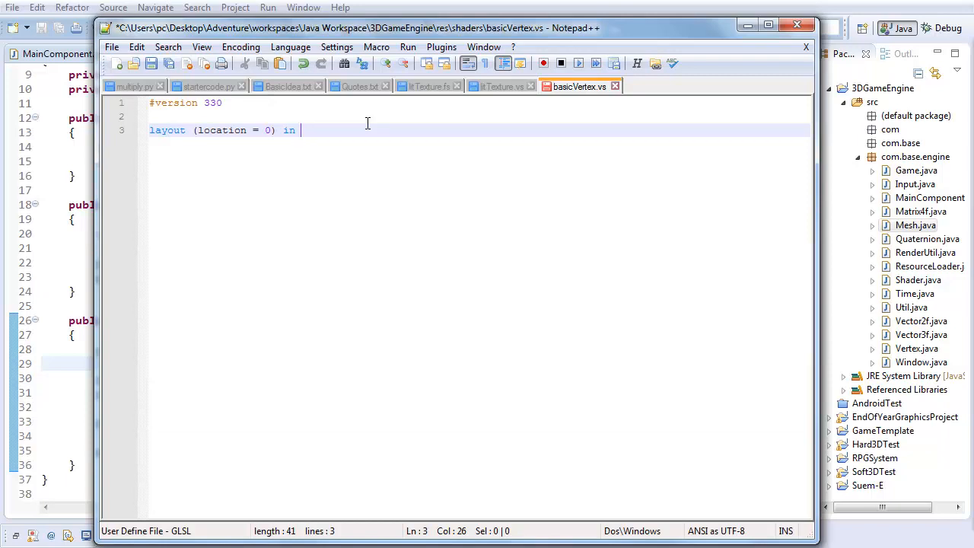
text(vec3)
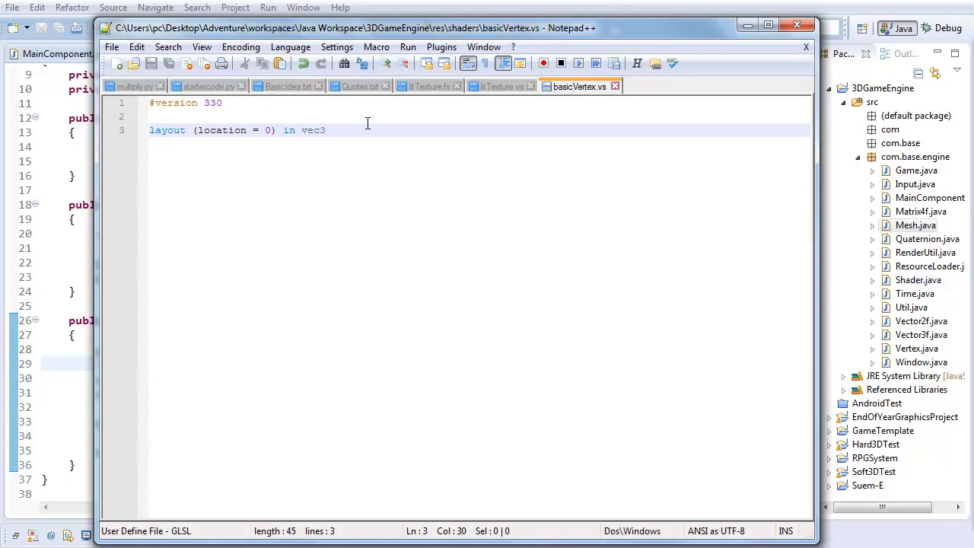
text(position;)
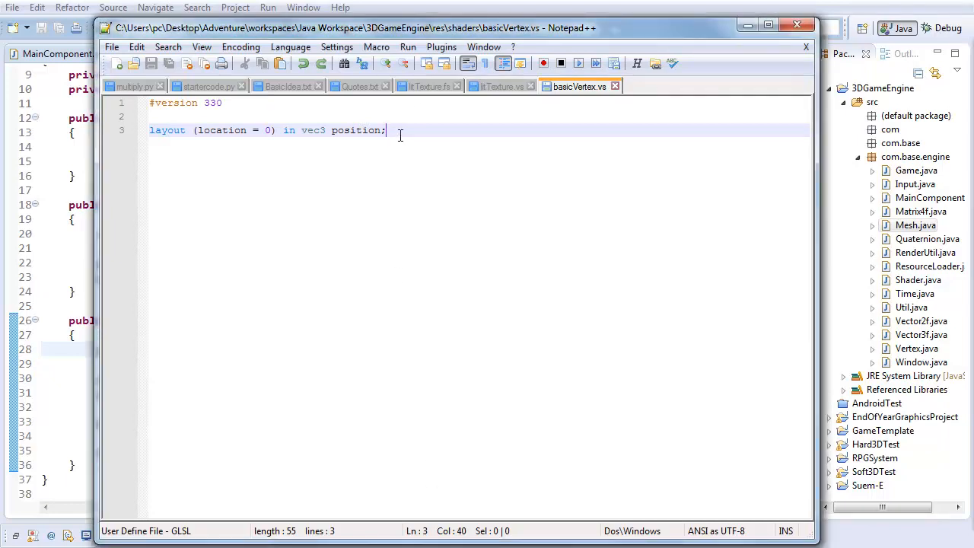
key(Enter)
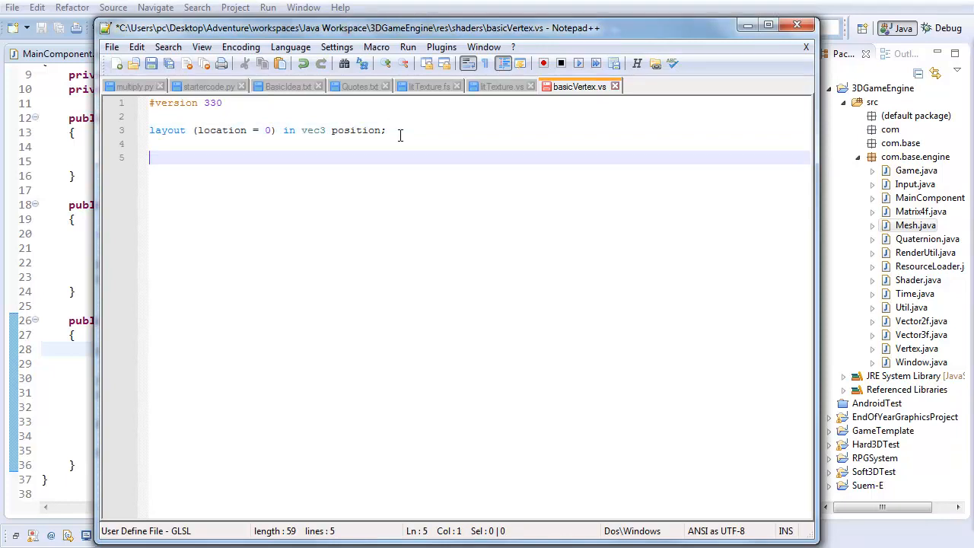
- Write void main() setting gl_Position = vec4(position, 1.0); in the vertex shader
text(void)
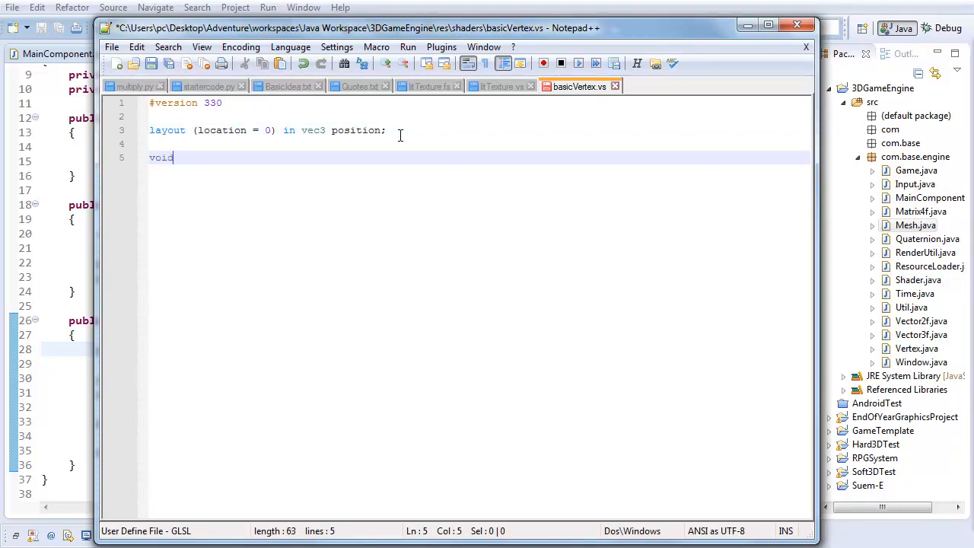
text(main())
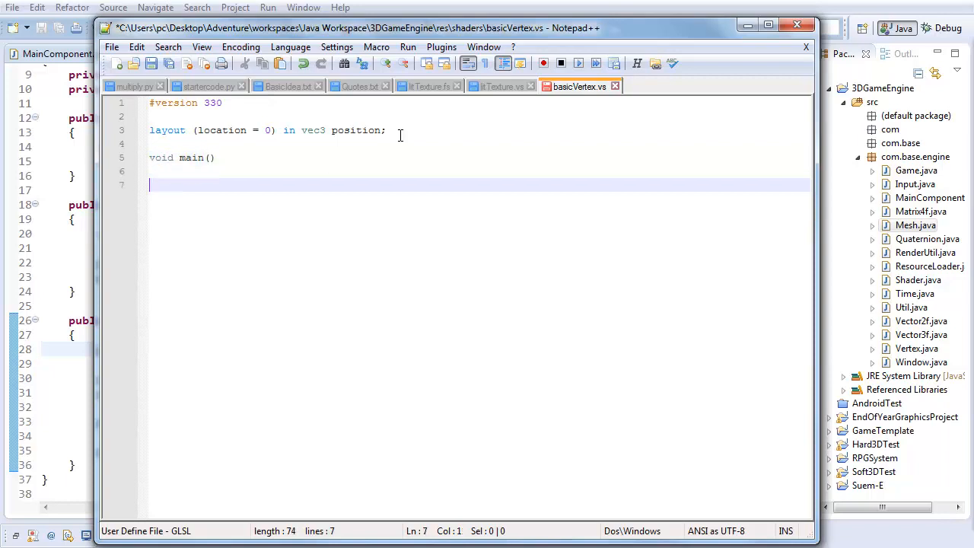
text({)
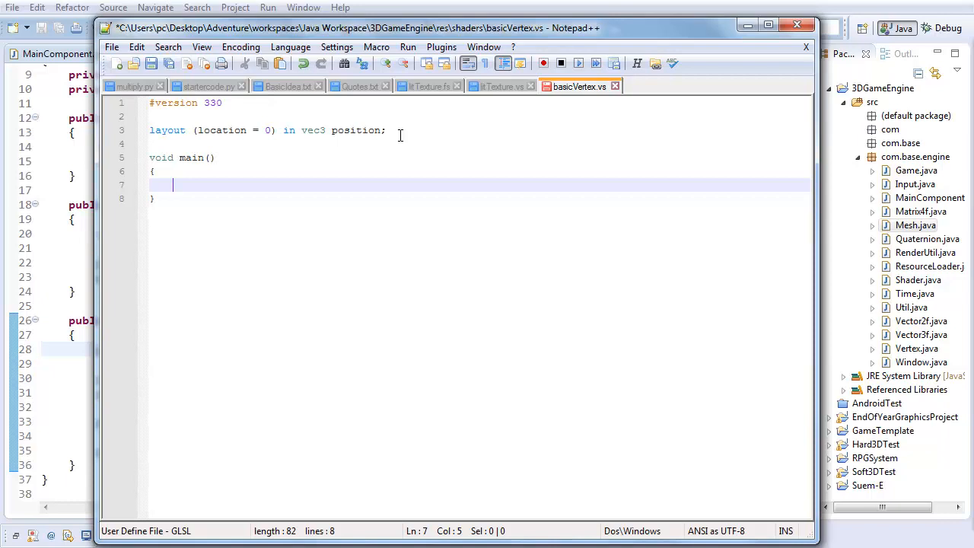
text(gl)
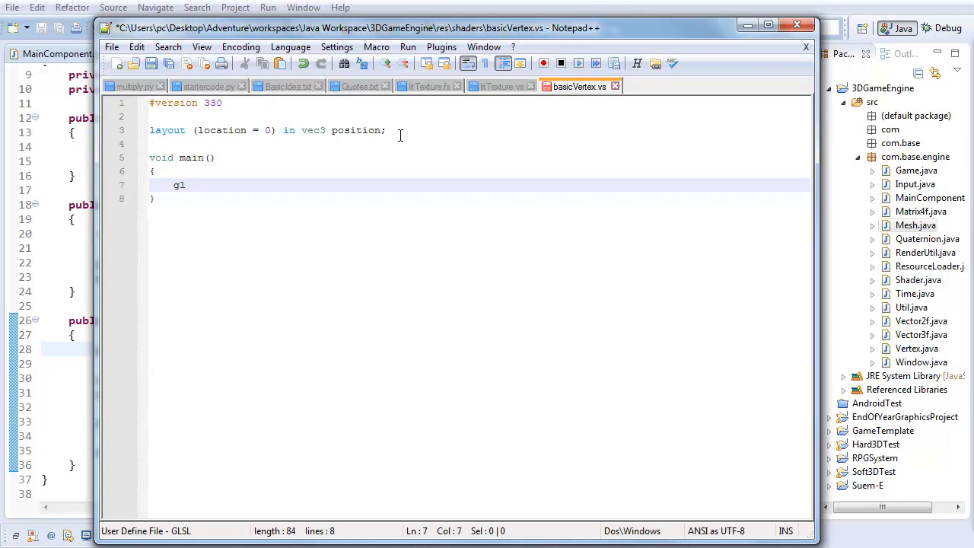
text(_)
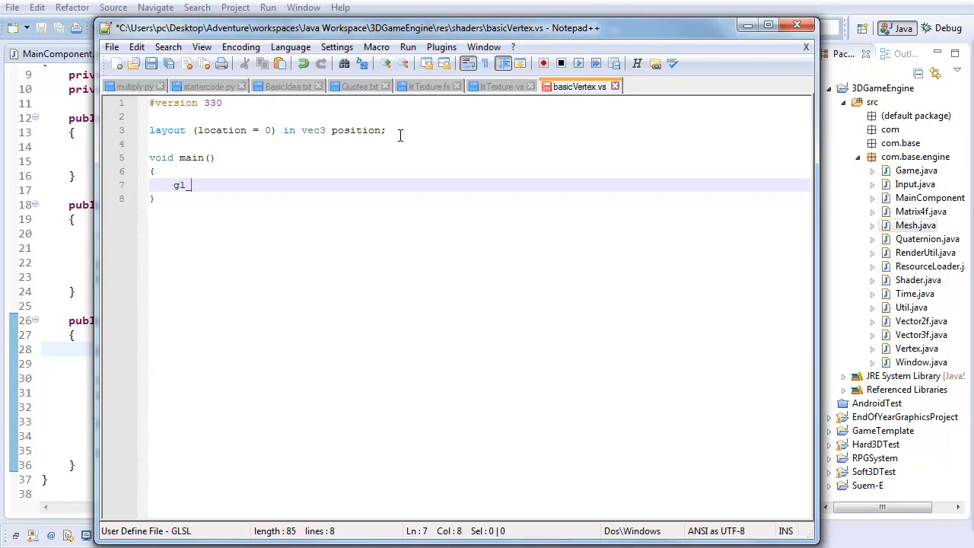
text(_Position)
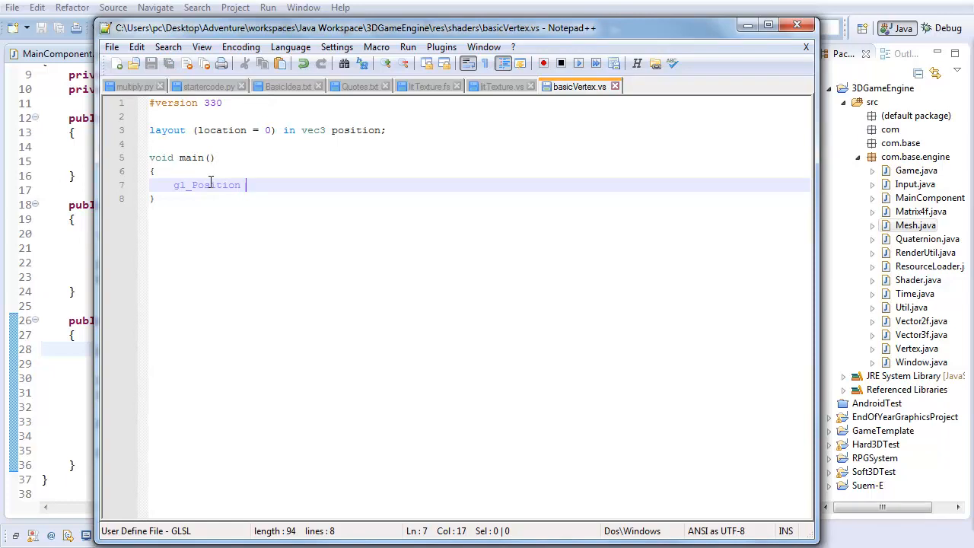
text(=)
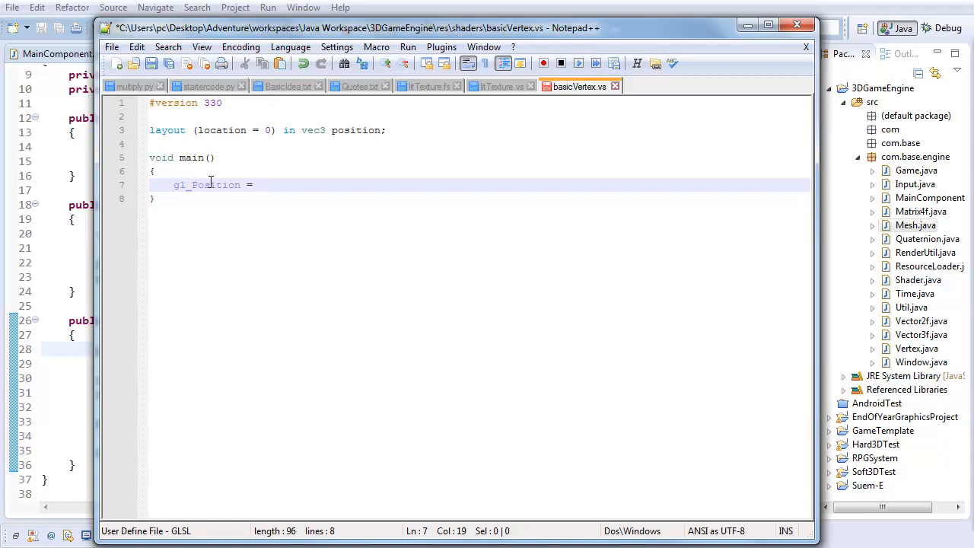
text(vec4)
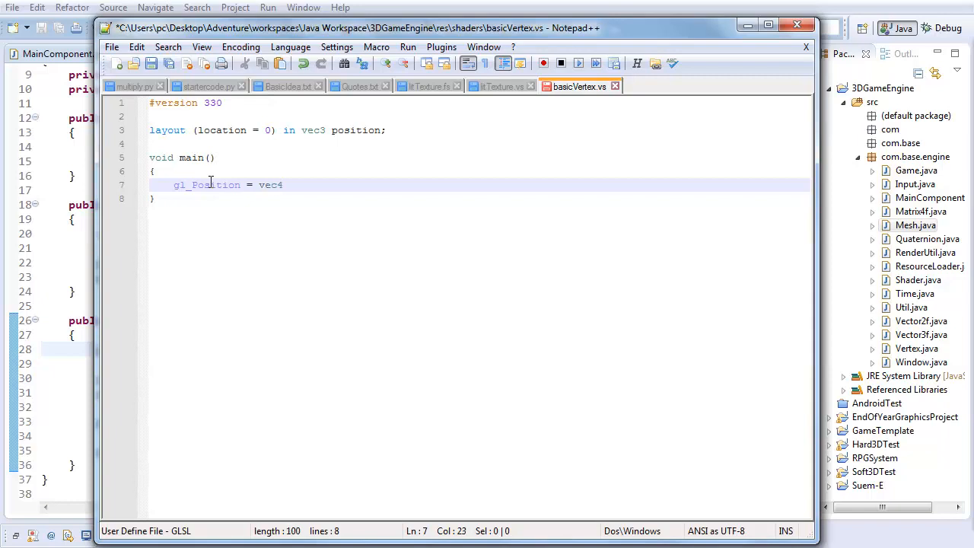
text(()
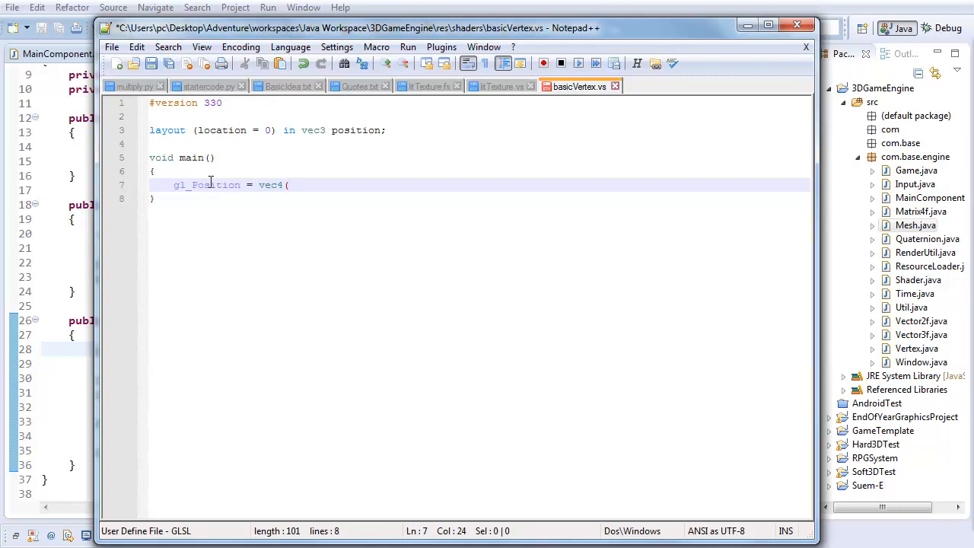
text(positi)
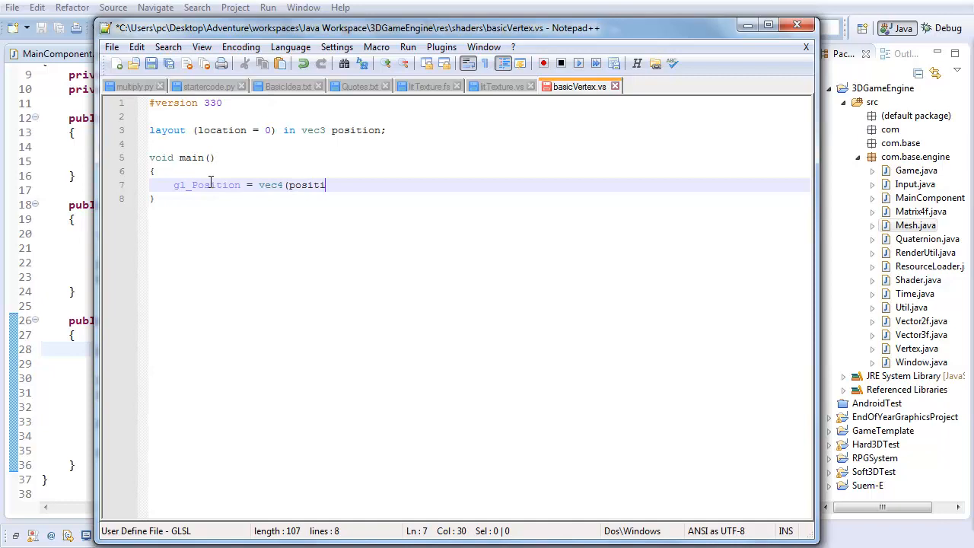
text(on, 1.0);)
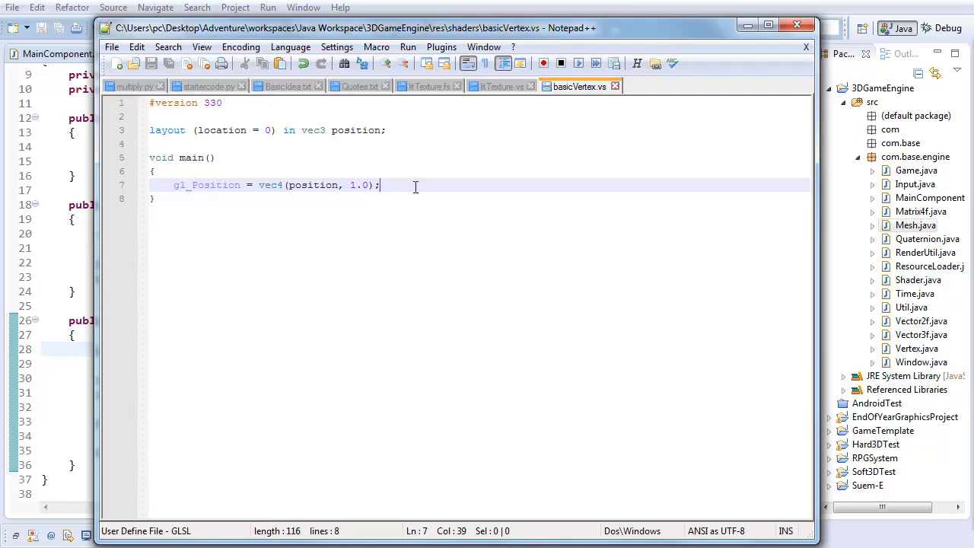
mouse_move(316, 190)
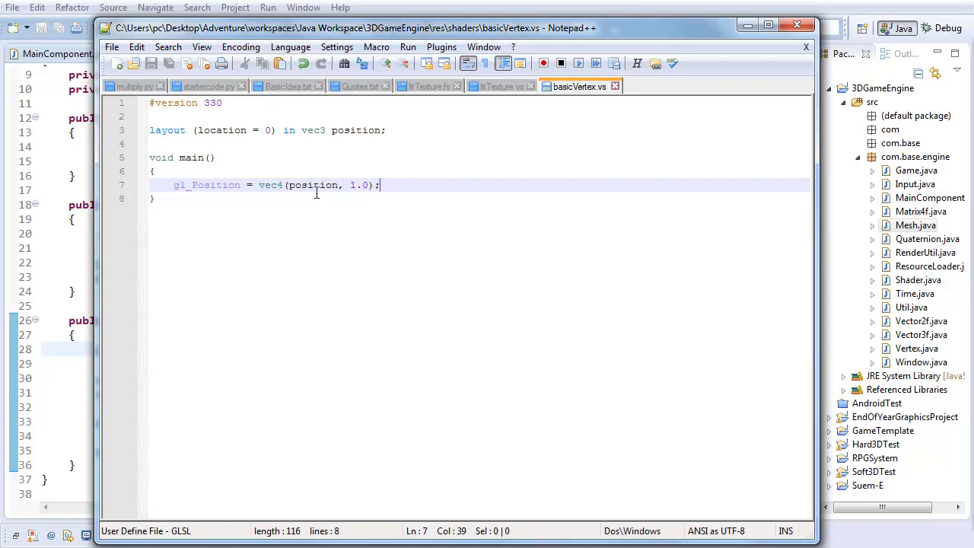
mouse_move(266, 201)
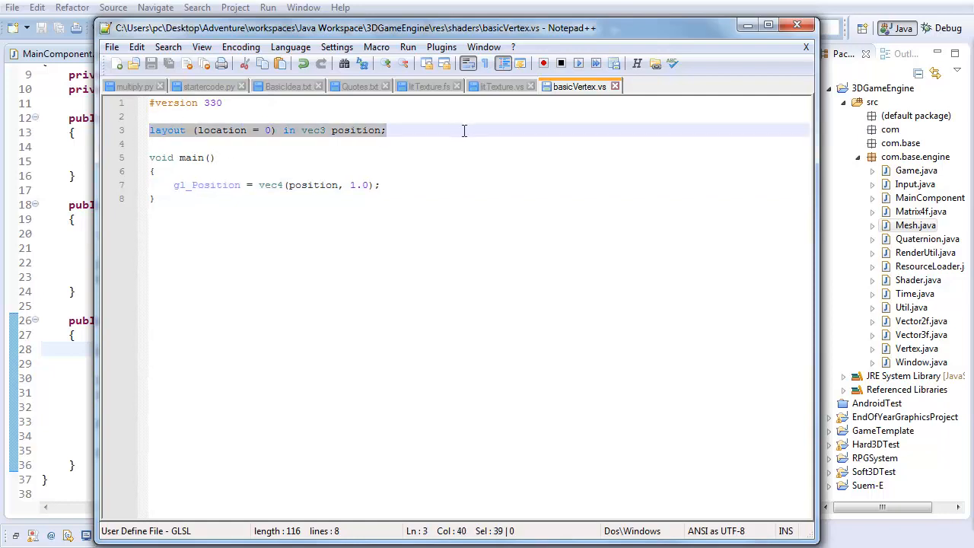
- Change the gl_Position line to vec4(0.25 * position, 1.0)
click(380, 186)
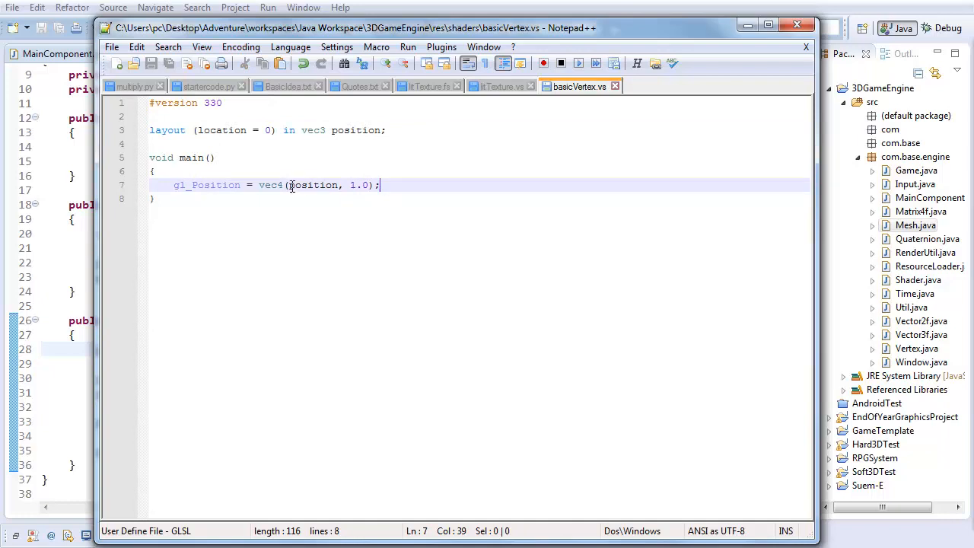
click(414, 186)
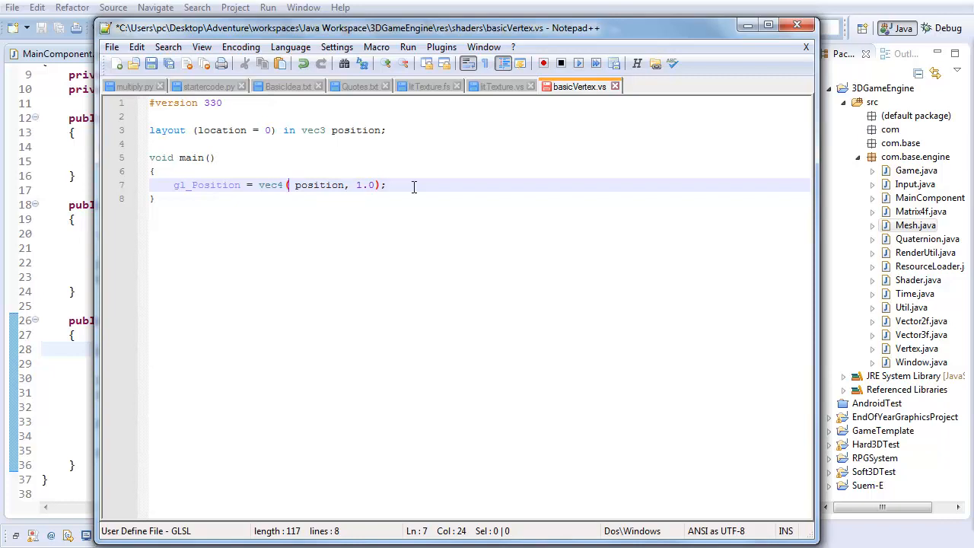
text(0.25)
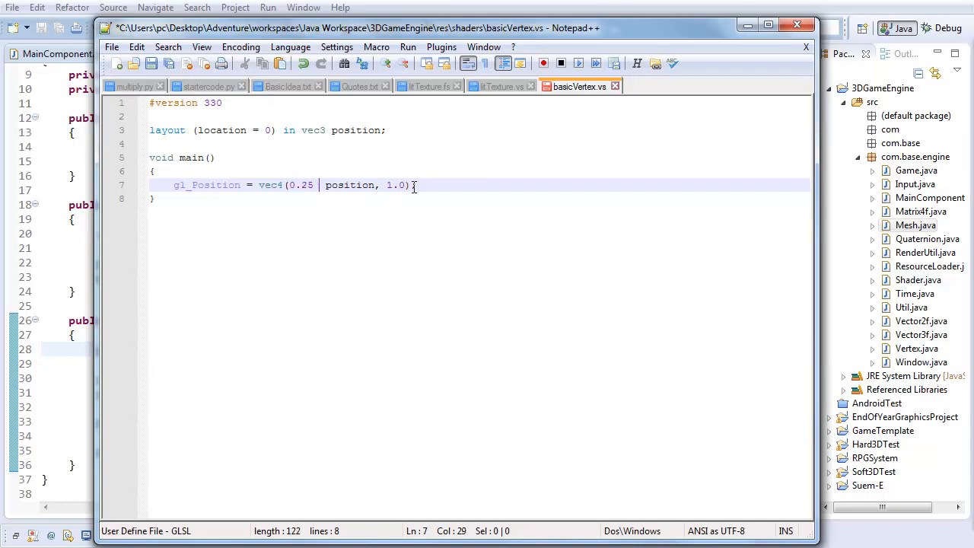
text(*)
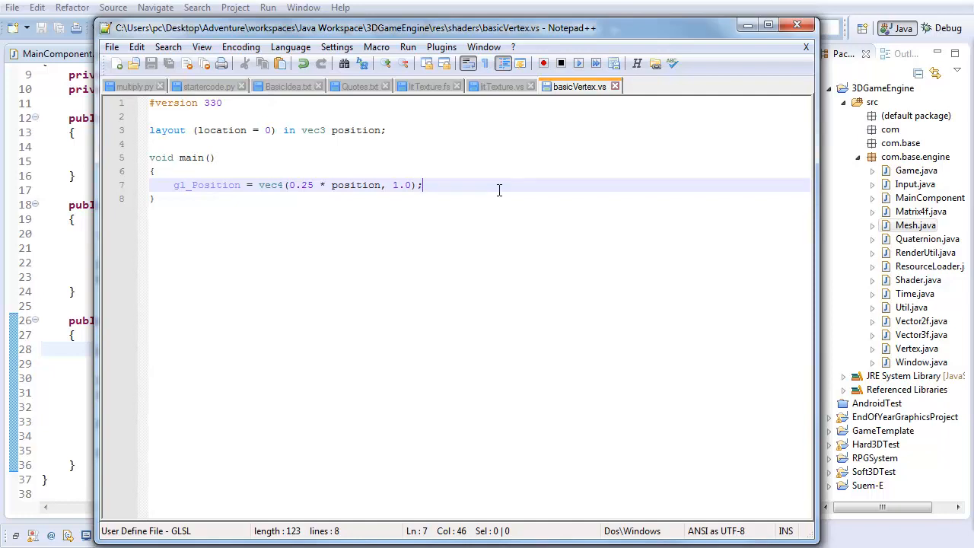
mouse_move(414, 298)
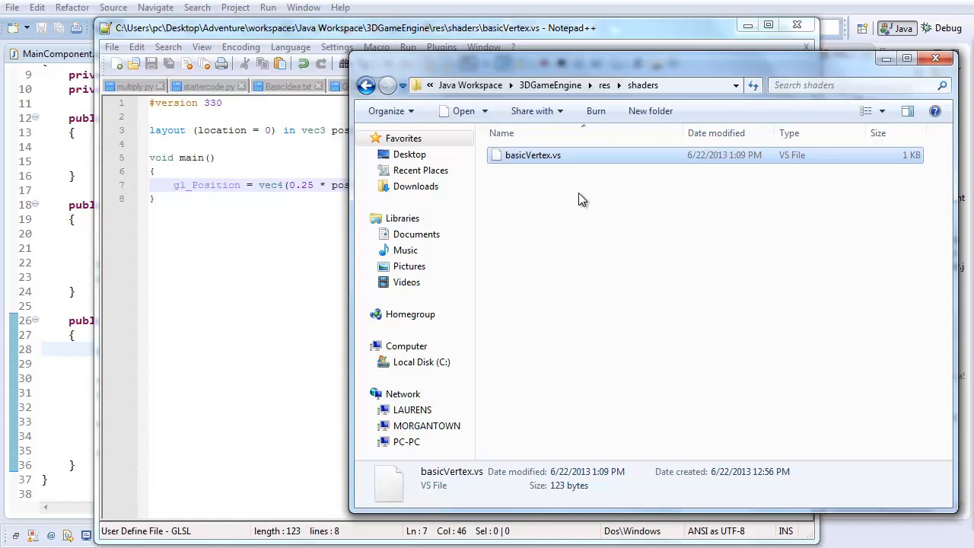
- Create basivFragment.fs in shaders, accept the extension change, and open it in Notepad++
right_click(582, 198)
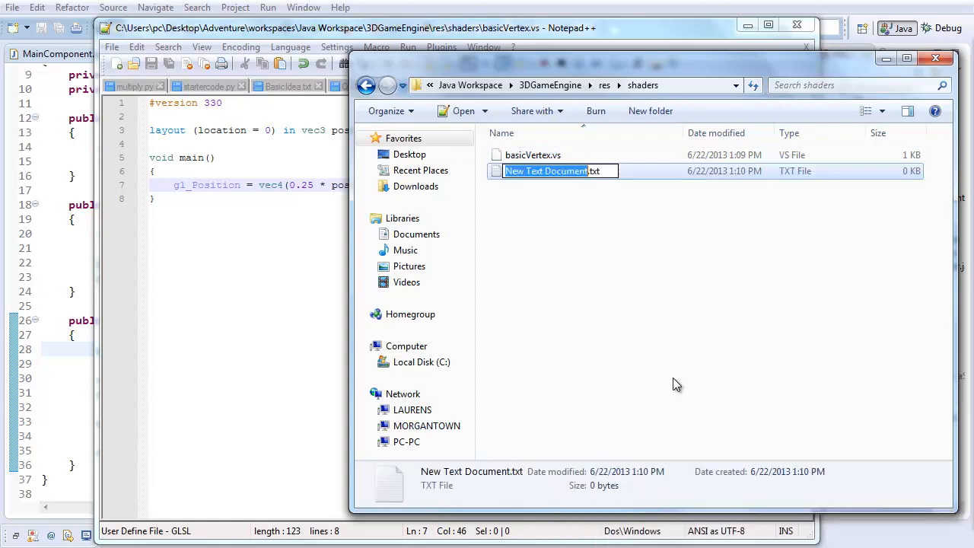
text(basivFragment.txt)
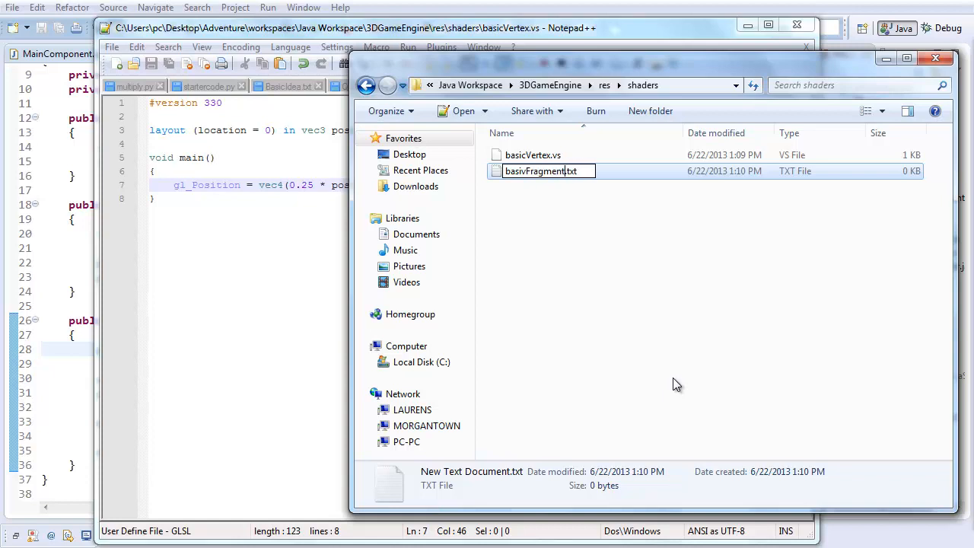
key(BackSpace)
text(fs)
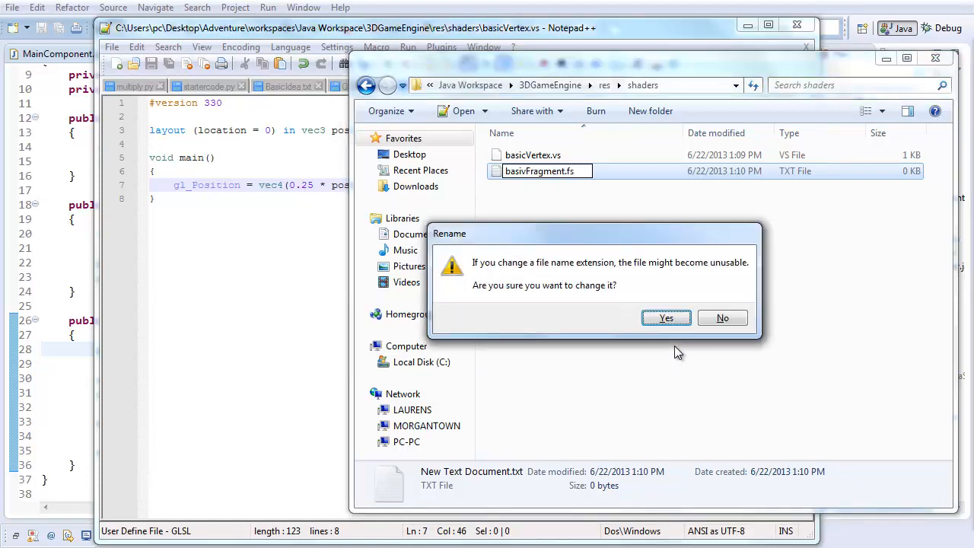
click(667, 318)
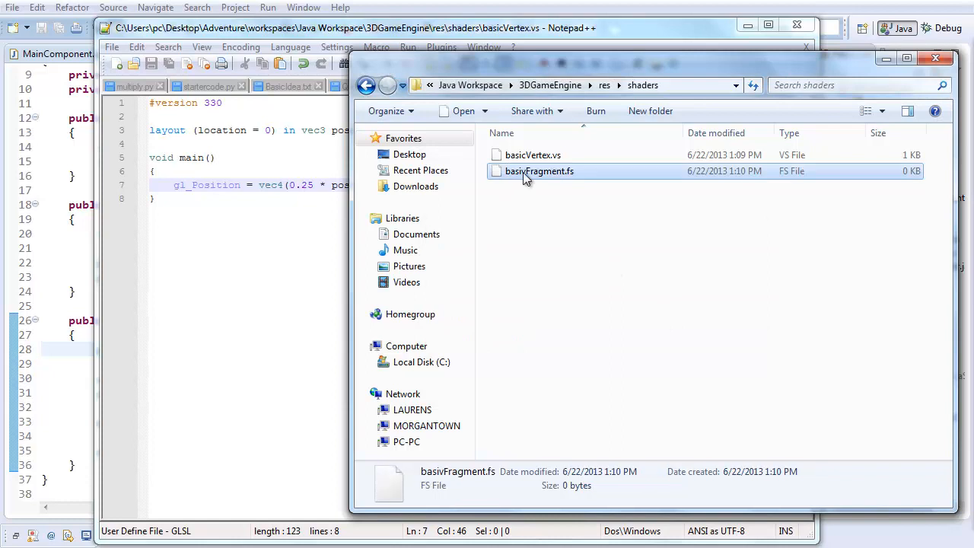
double_click(539, 170)
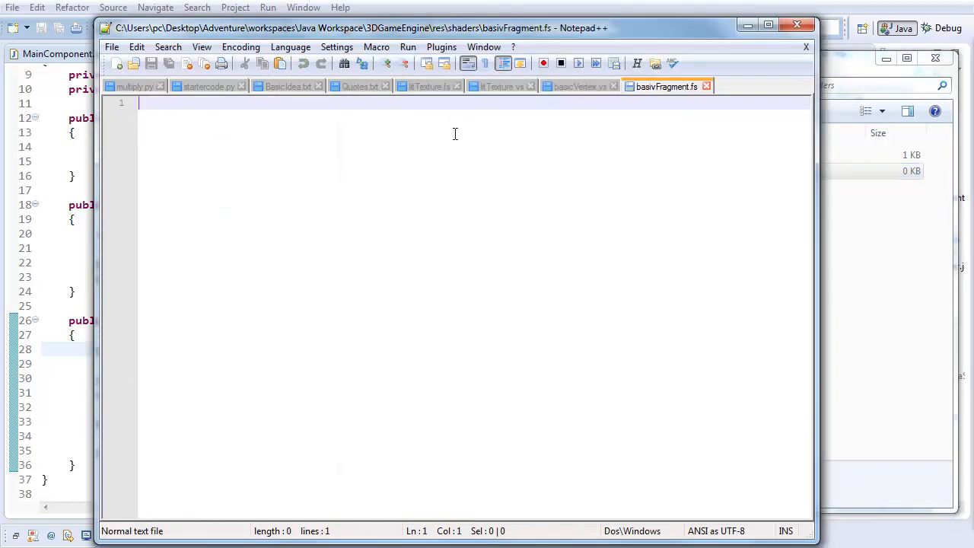
mouse_move(470, 324)
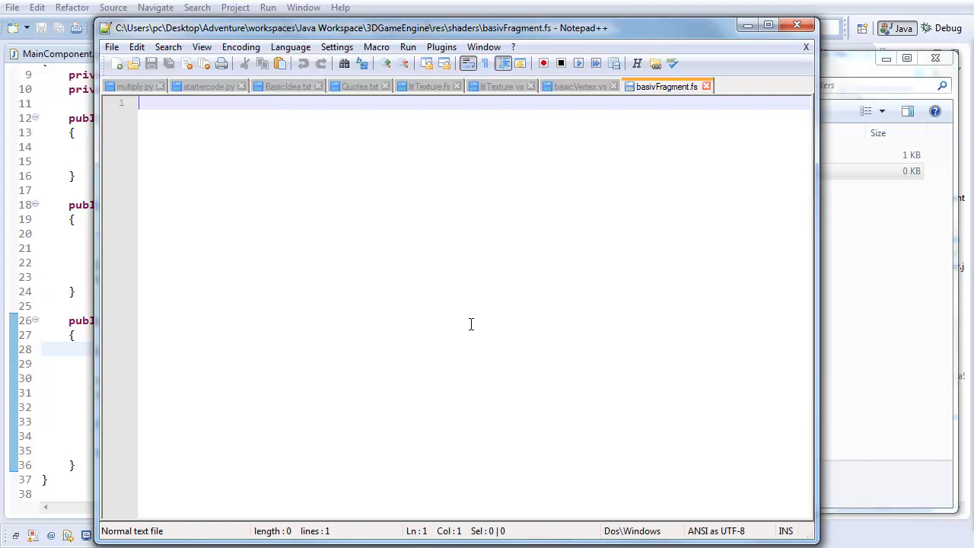
mouse_move(457, 338)
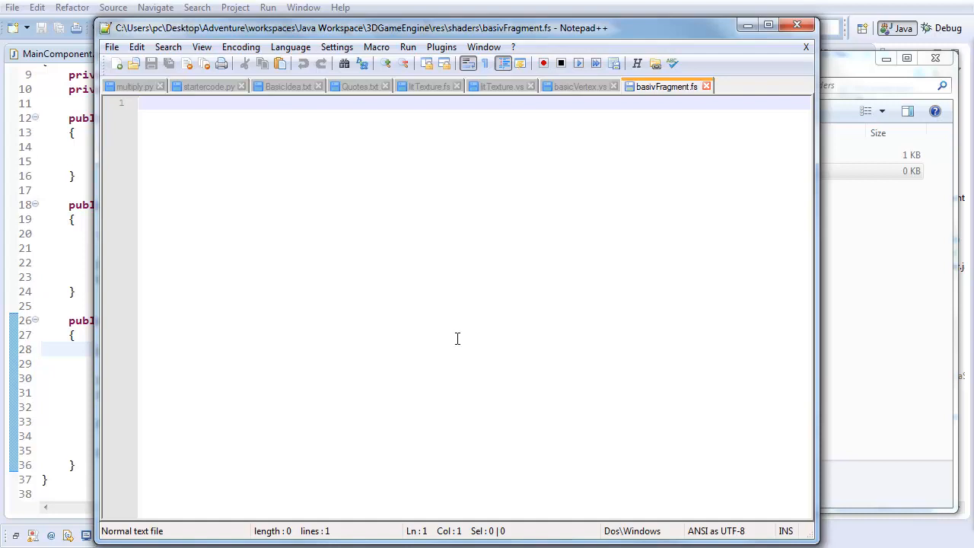
- Write "#version 330" in the fragment shader, checking the vertex shader's gl_Position line for reference
text(#version)
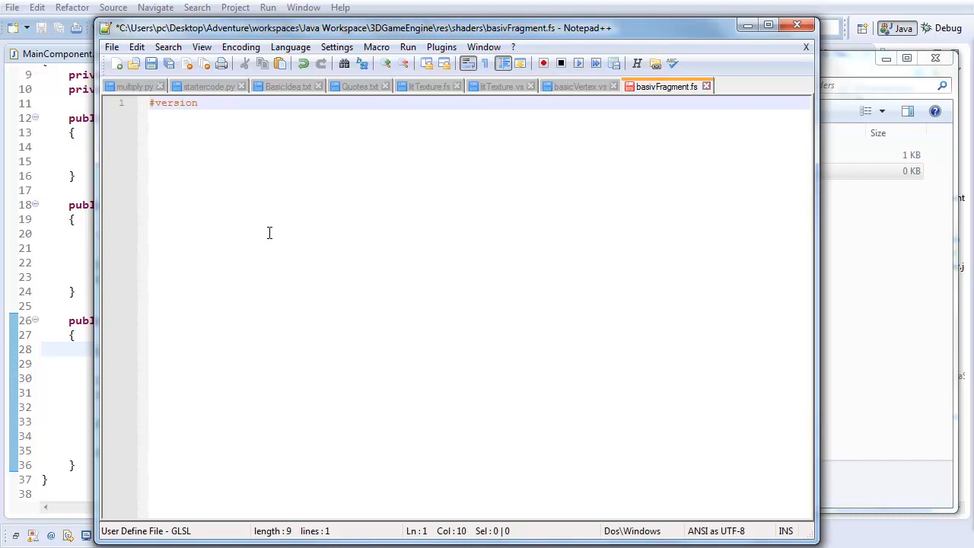
text(330)
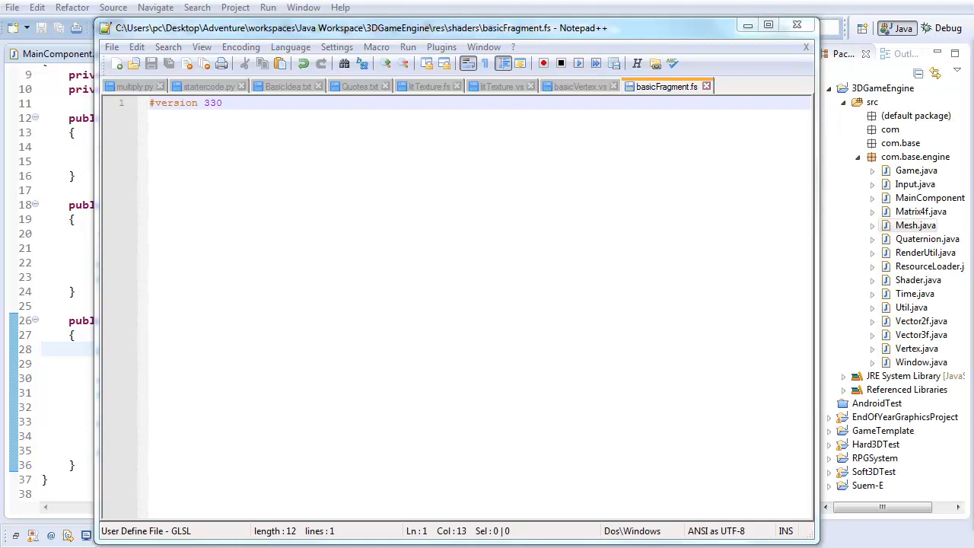
mouse_move(657, 106)
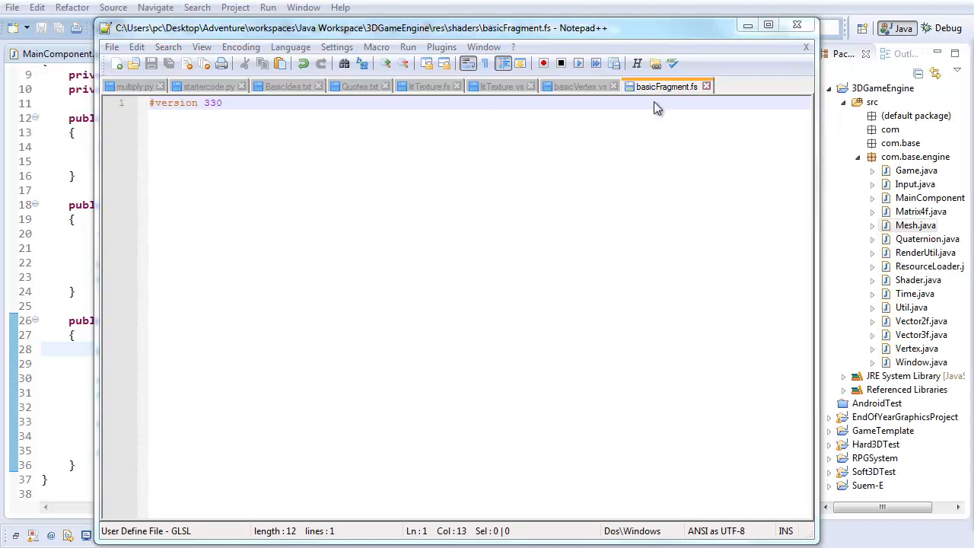
click(580, 85)
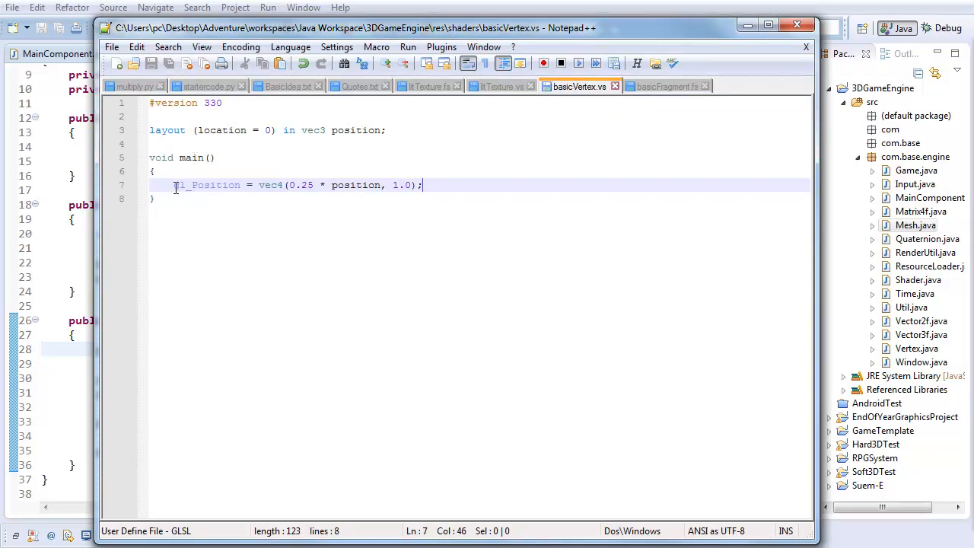
click(225, 186)
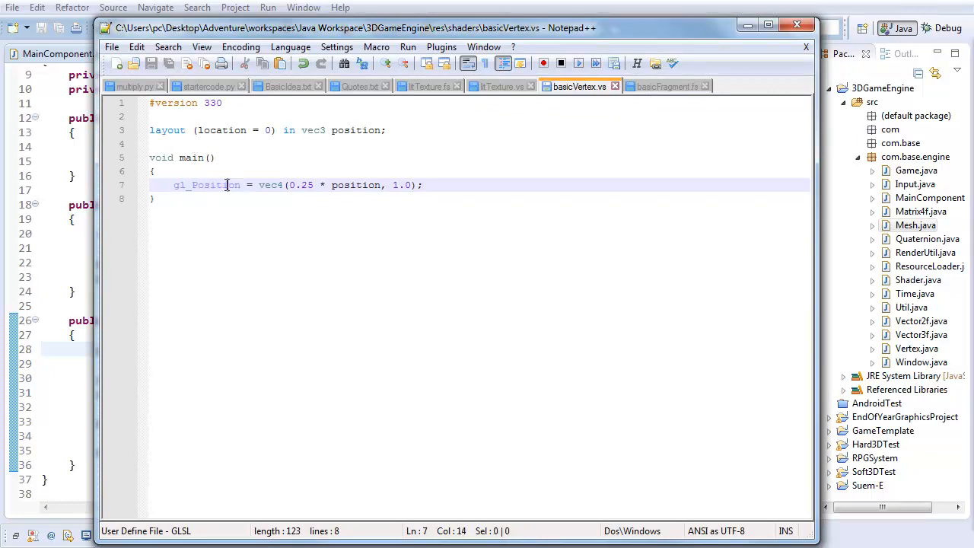
click(286, 186)
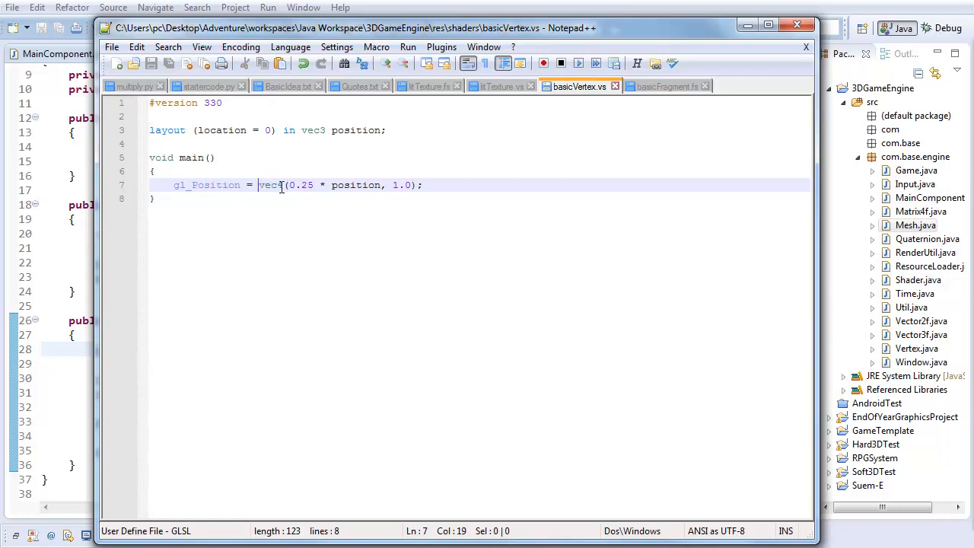
click(667, 85)
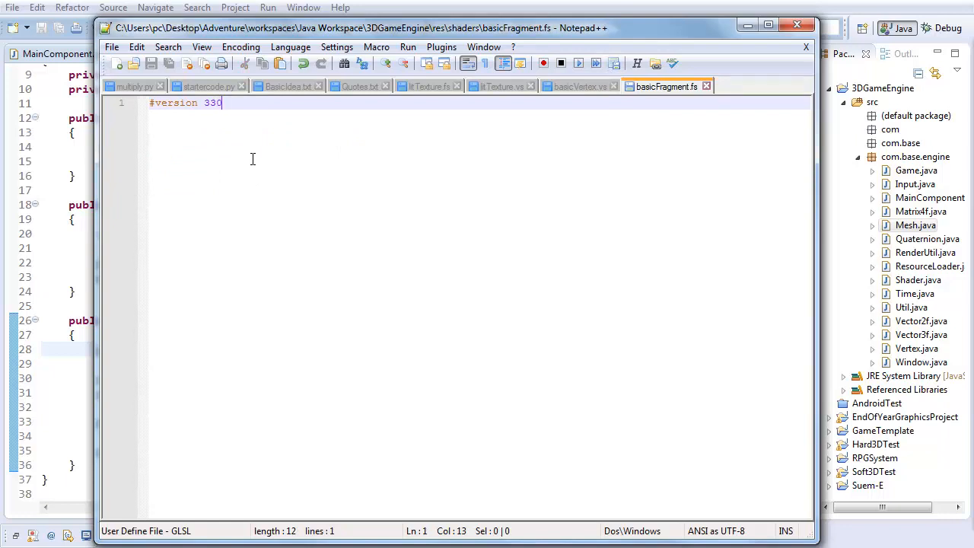
- Declare the fragColor output and start void main() in basicFragment.fs
key(Enter)
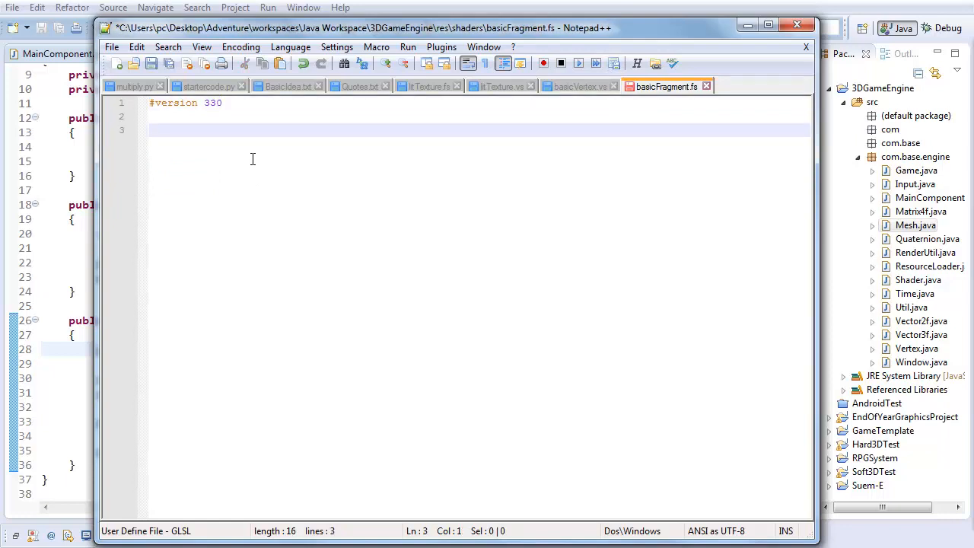
text(out)
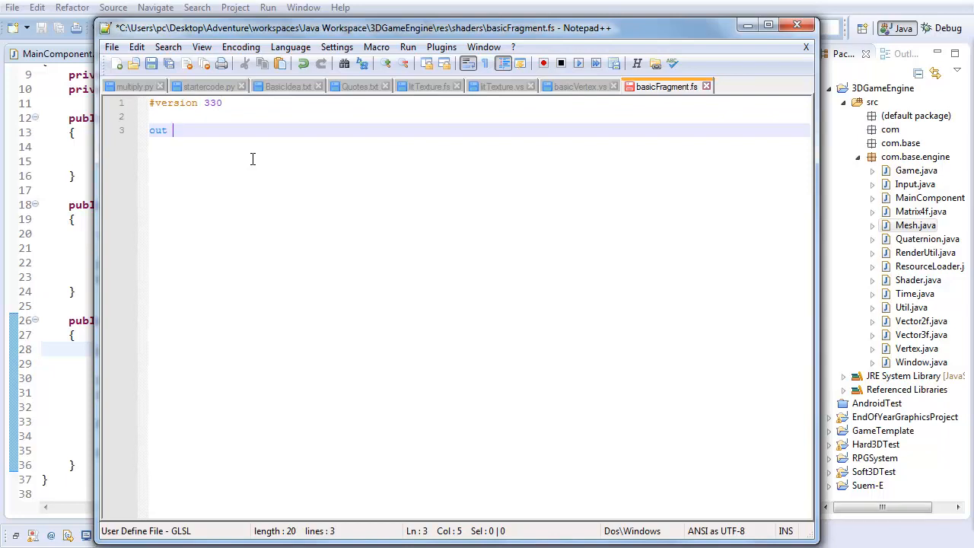
text(vec3)
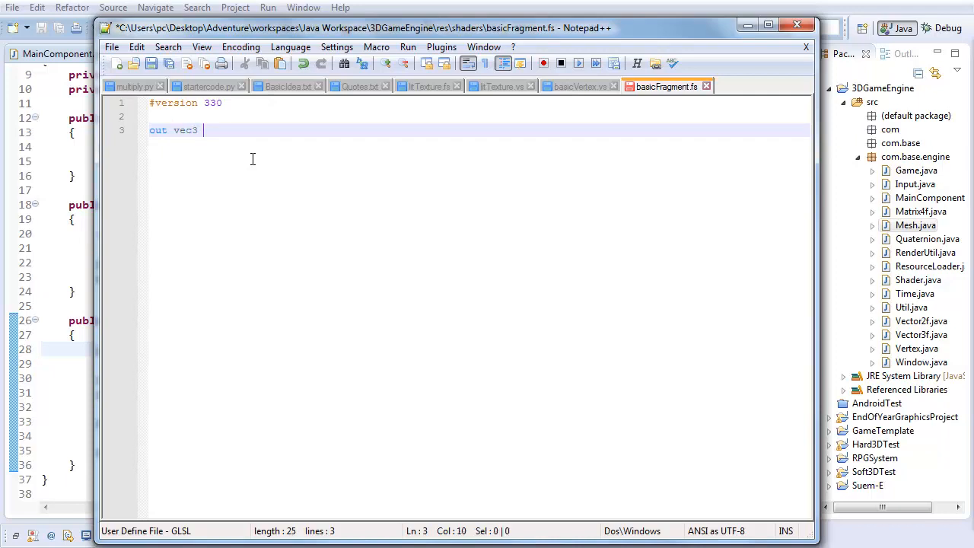
text(fragColor;)
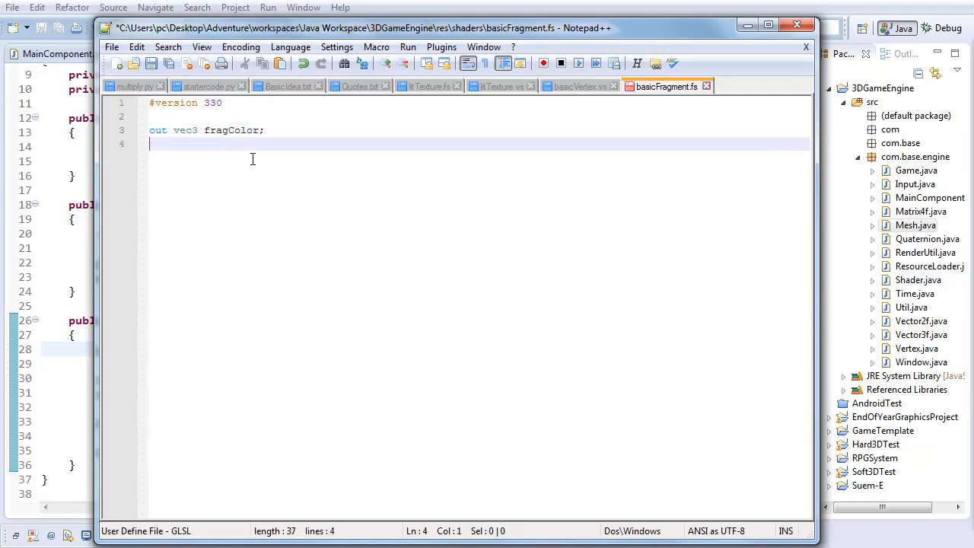
text(void main())
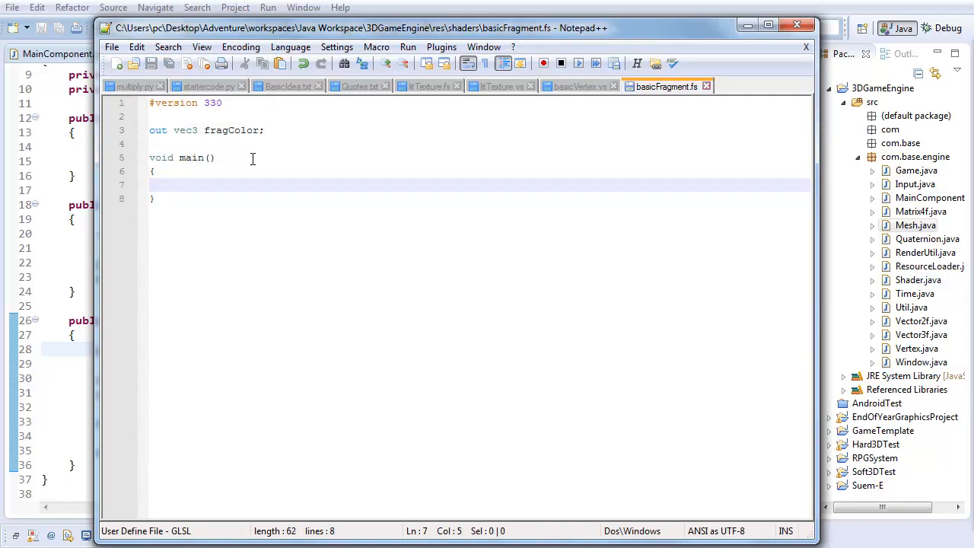
- Set fragColor = vec4(0.0, 1.0, 1.0, 1.0); inside main
text(fragColor)
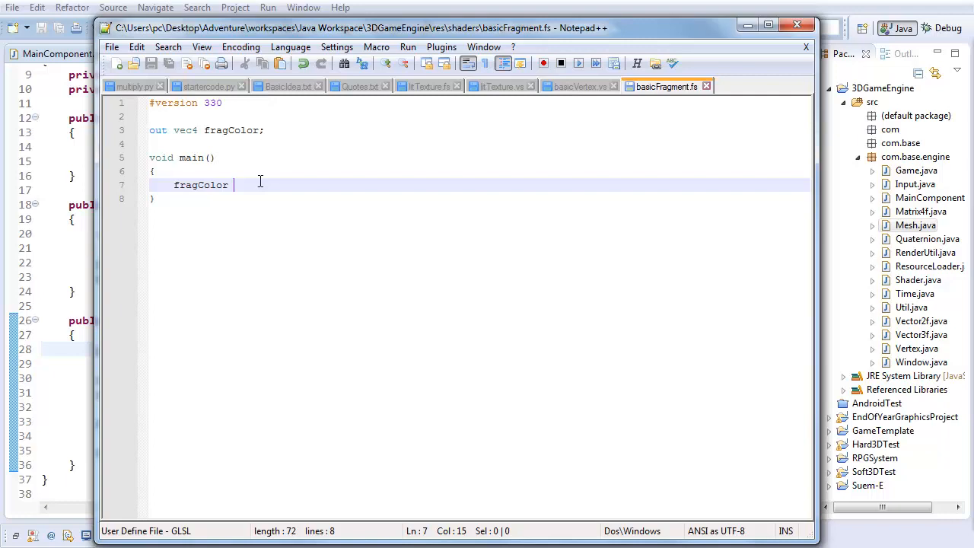
text(= vec)
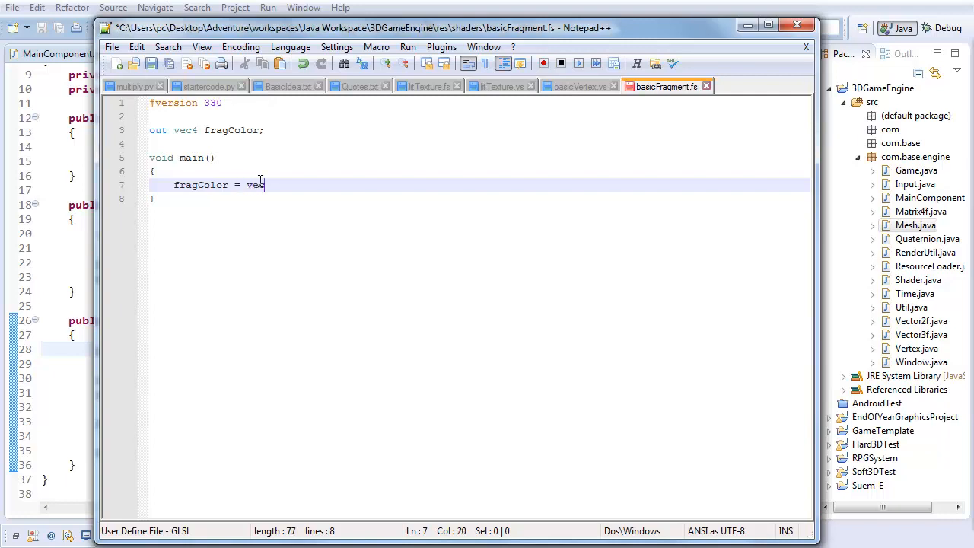
text(c4()
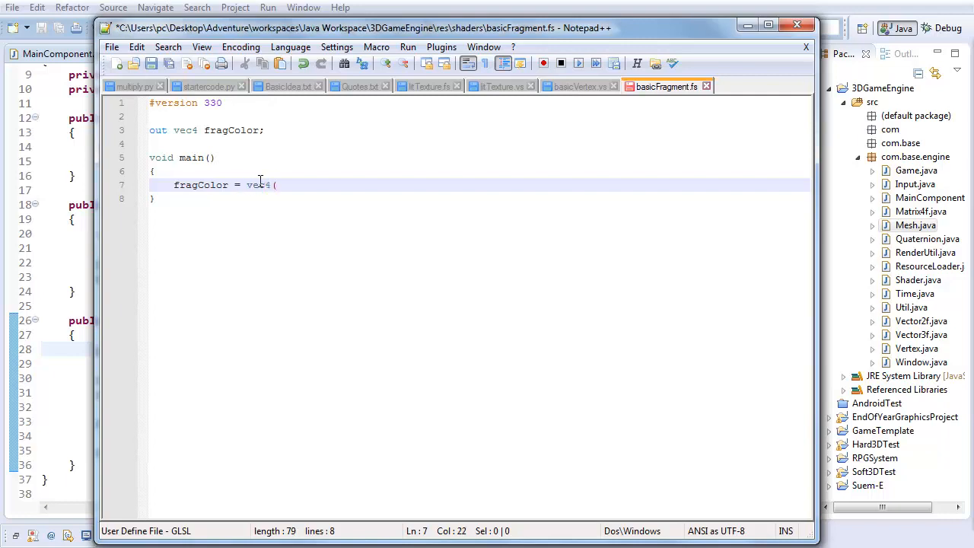
text(0.0,)
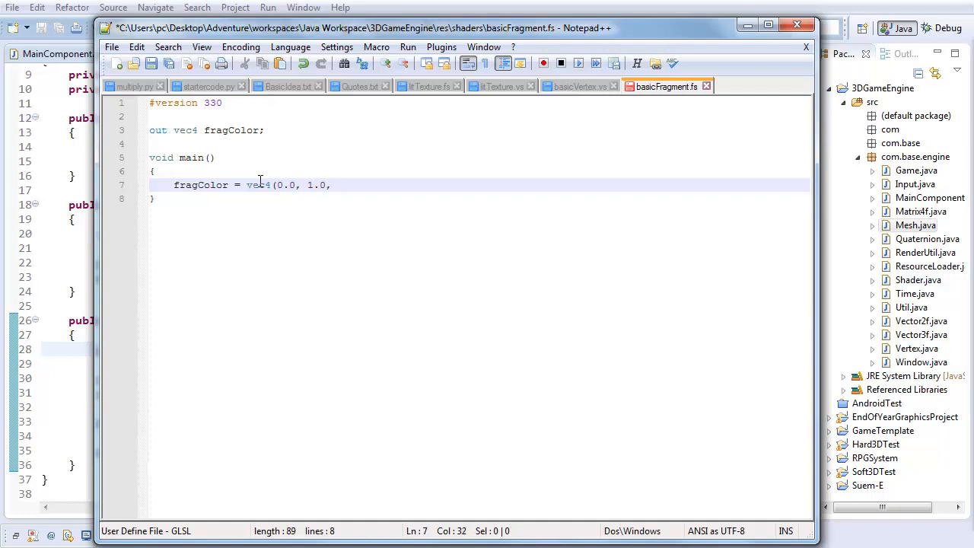
text(1.0,)
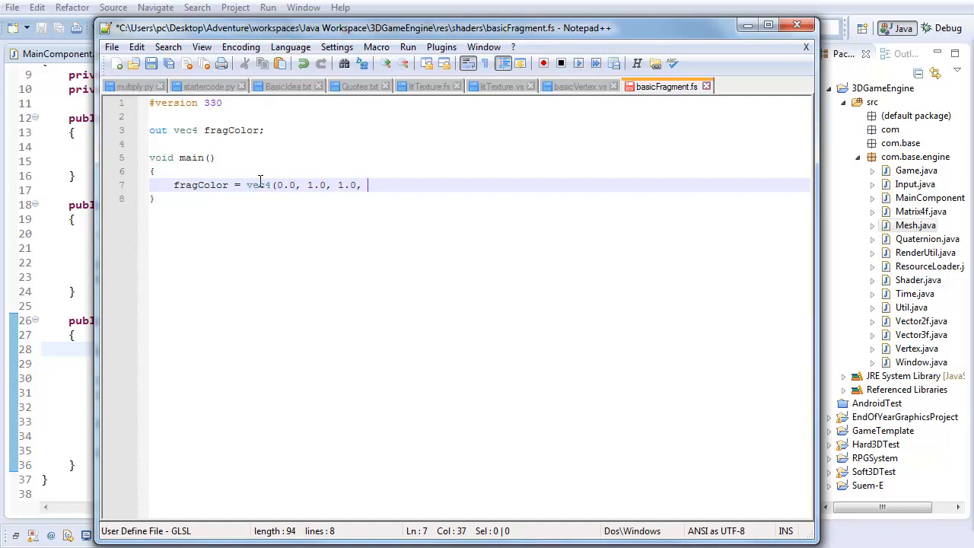
text(1.0);)
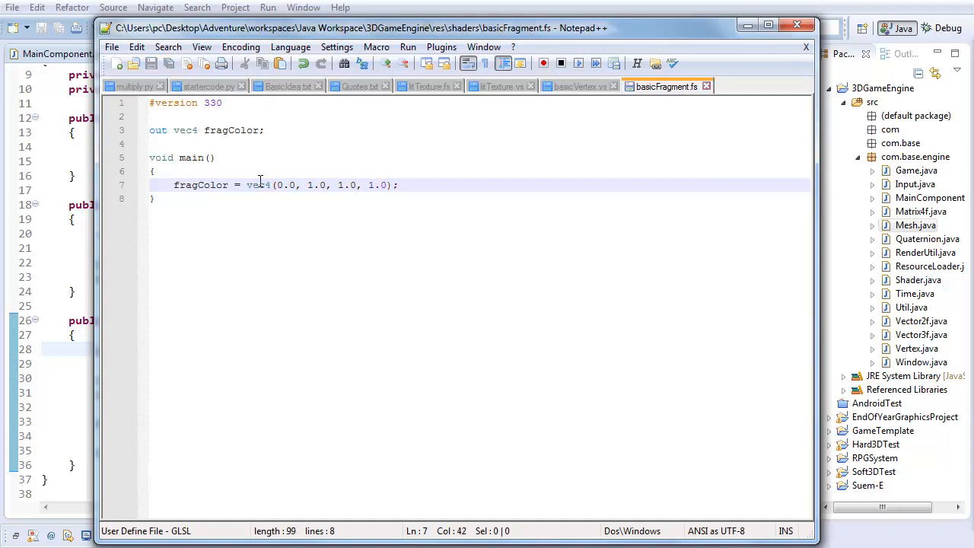
mouse_move(460, 192)
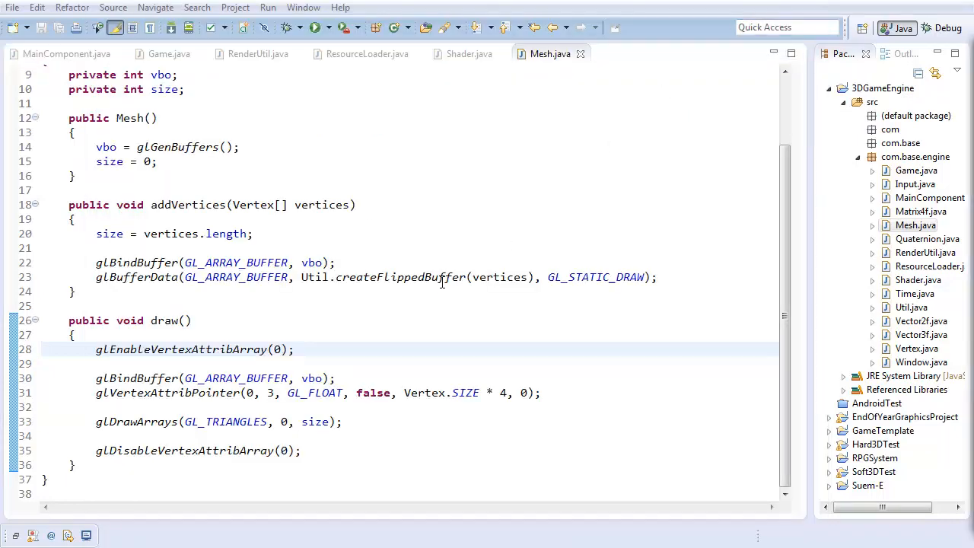
- Declare a private Shader field in Game and construct it with new Shader() in the constructor
click(167, 53)
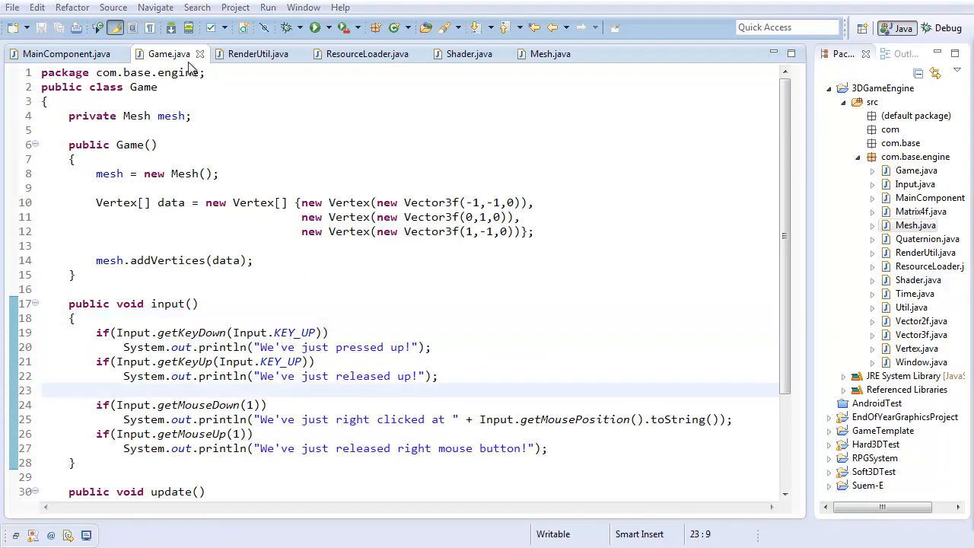
text(r)
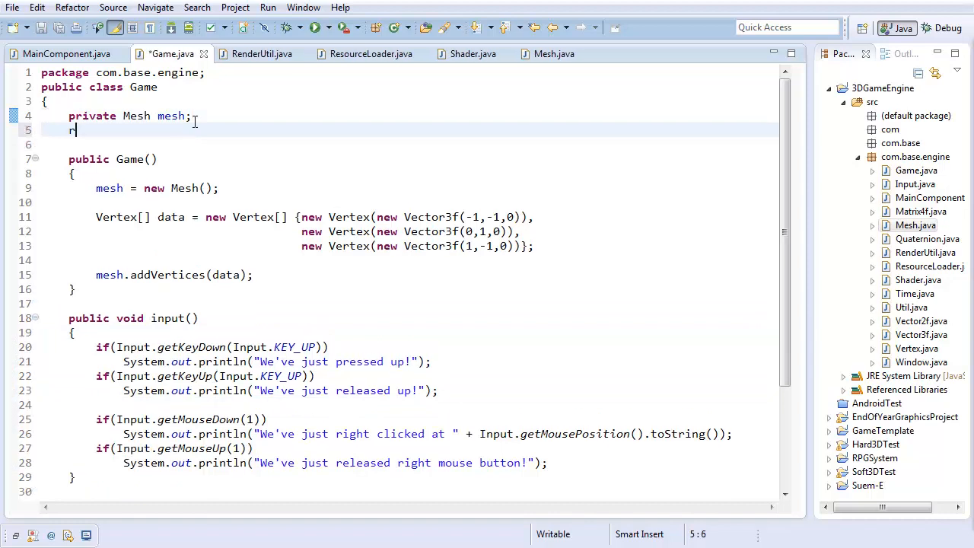
text(rivate Shader shader;)
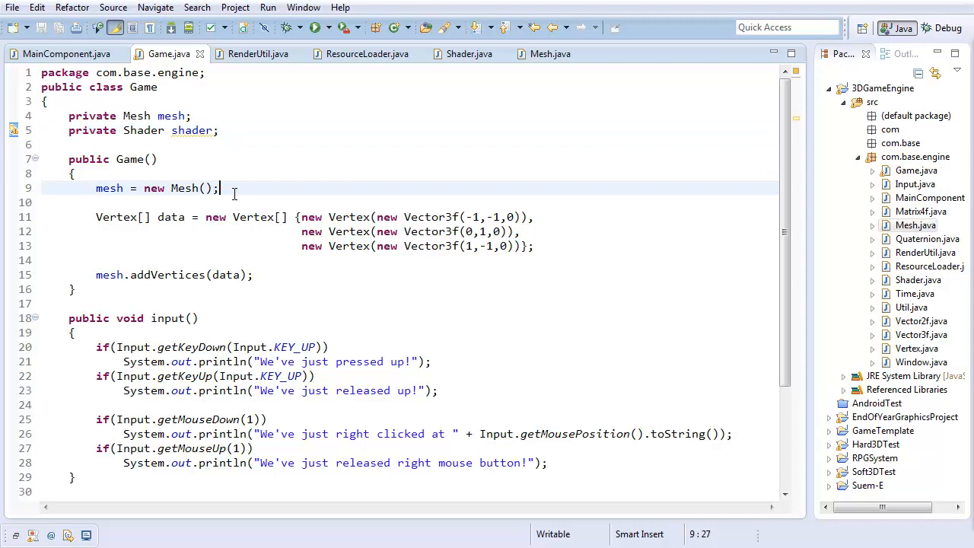
text(shader = new)
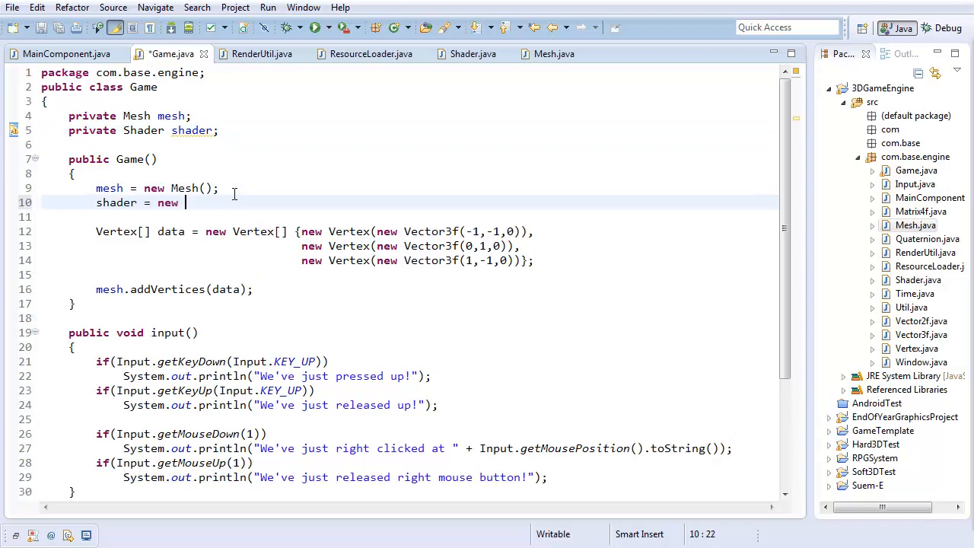
text(Shader();)
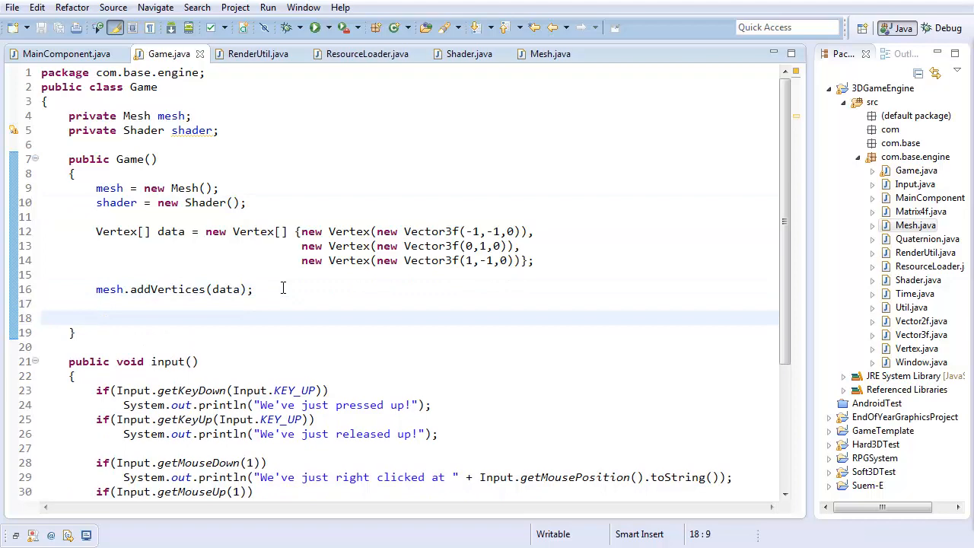
- Begin shader.addVertexShader(ResourceLoader.loadShader("basicVe...")) for the vertex shader file
text(shader.addVertexShader(text)
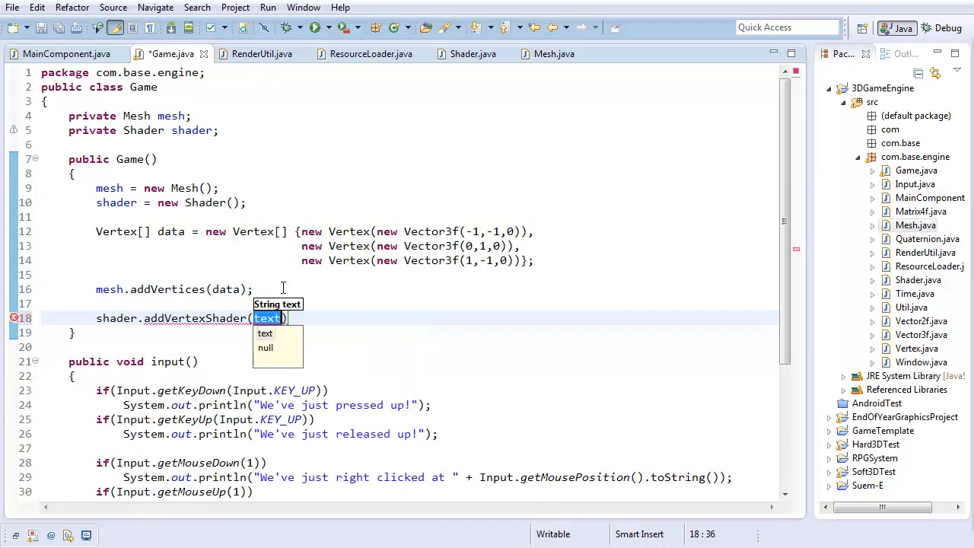
text(Resoure)
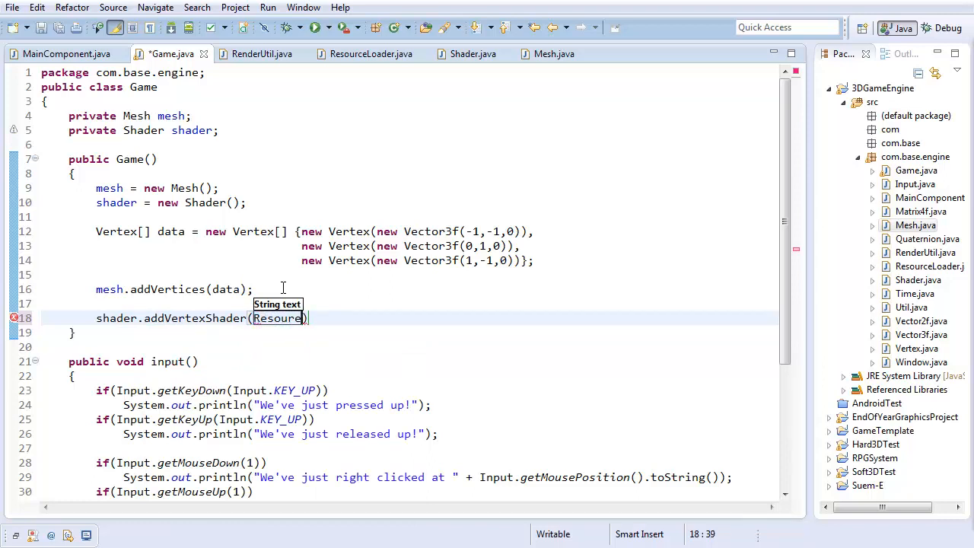
text(ceLoader.loadShader(")
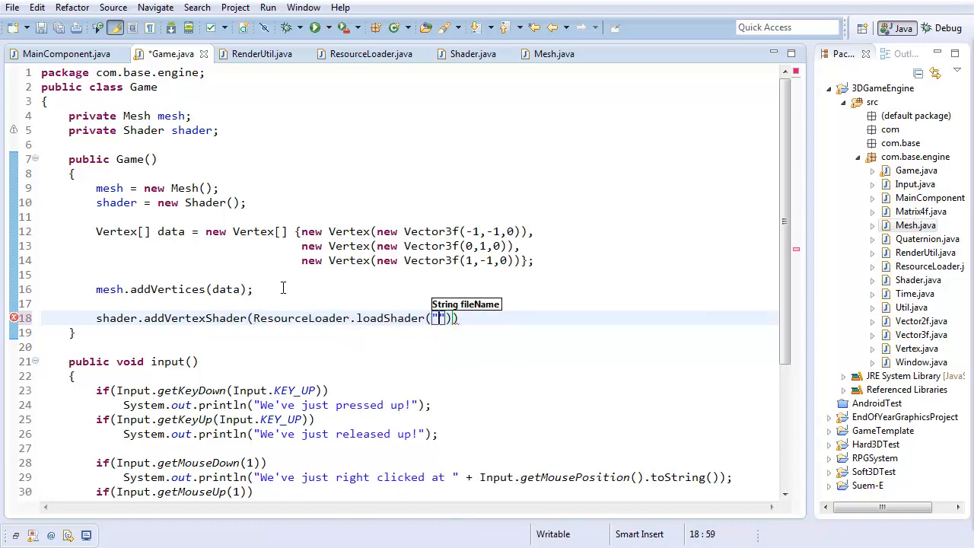
text(basicVe)
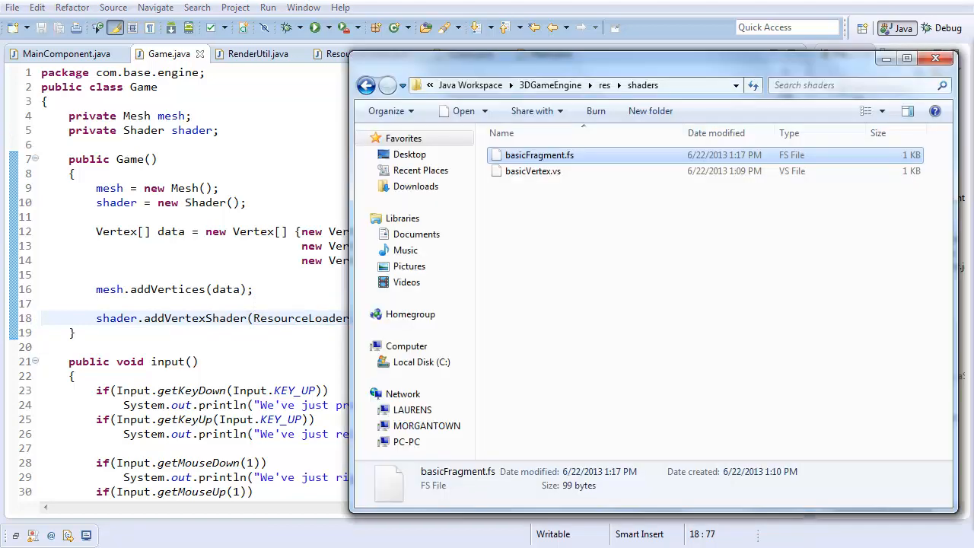
- Finish loading basicVertex.vs and duplicate the line as an addFragmentShader call
click(935, 58)
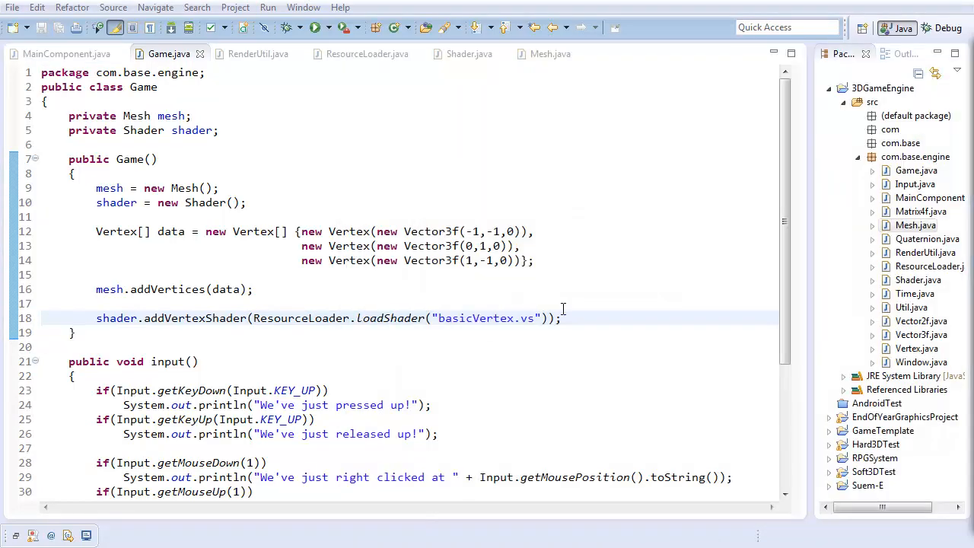
triple_click(328, 318)
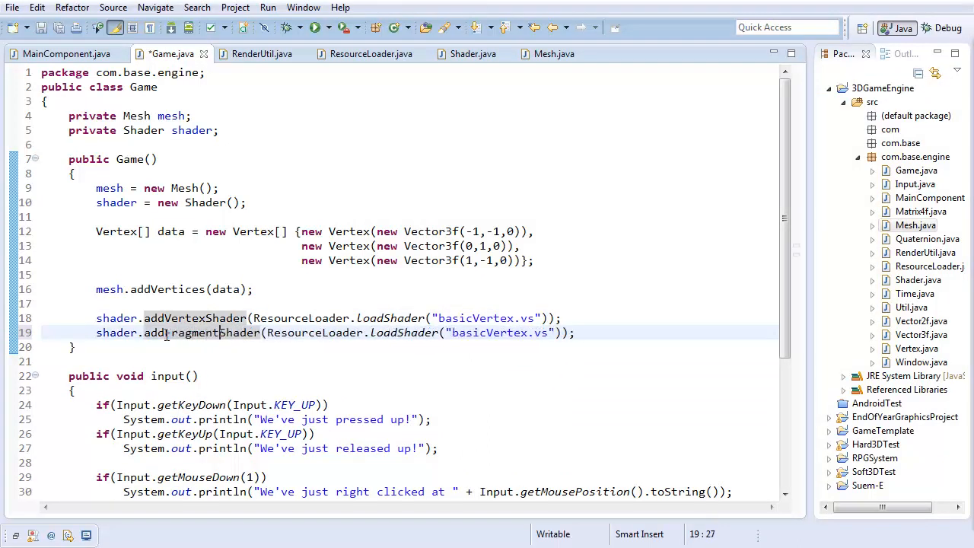
double_click(489, 332)
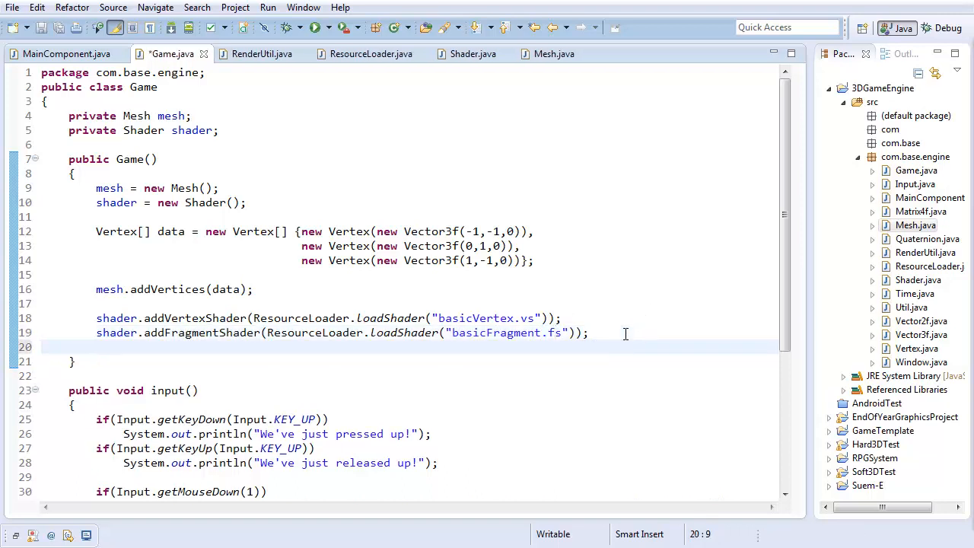
- Add shader.compileShader() in the constructor and shader.bind() before mesh.draw() in render
text(shader.compileShader();)
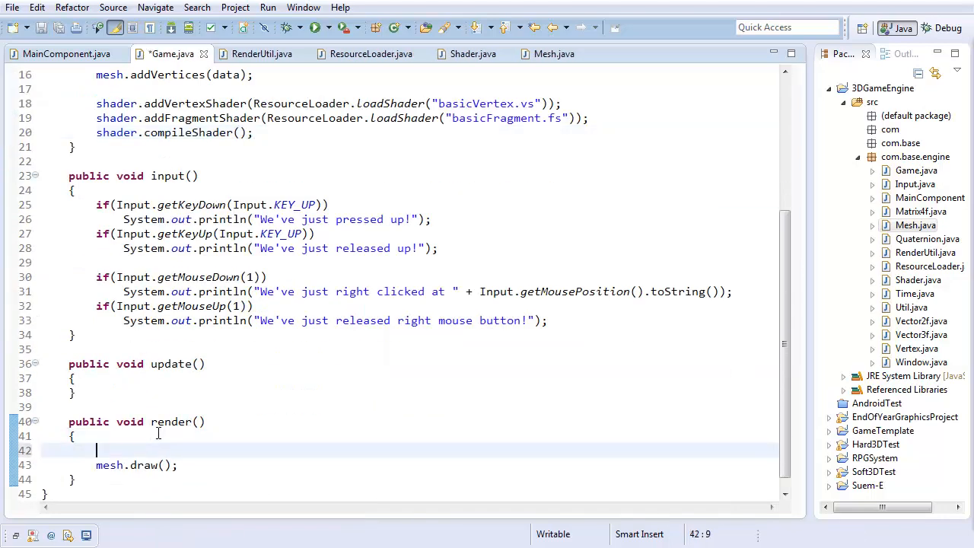
text(shader.bin)
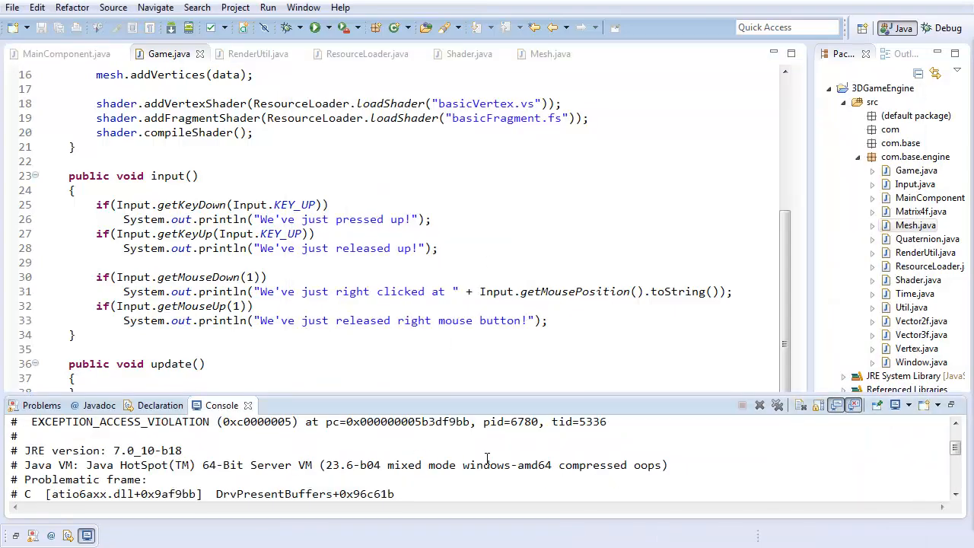
- Scroll the console's EXCEPTION_ACCESS_VIOLATION output, then switch to Shader.java to find the bug
scroll(down, 3)
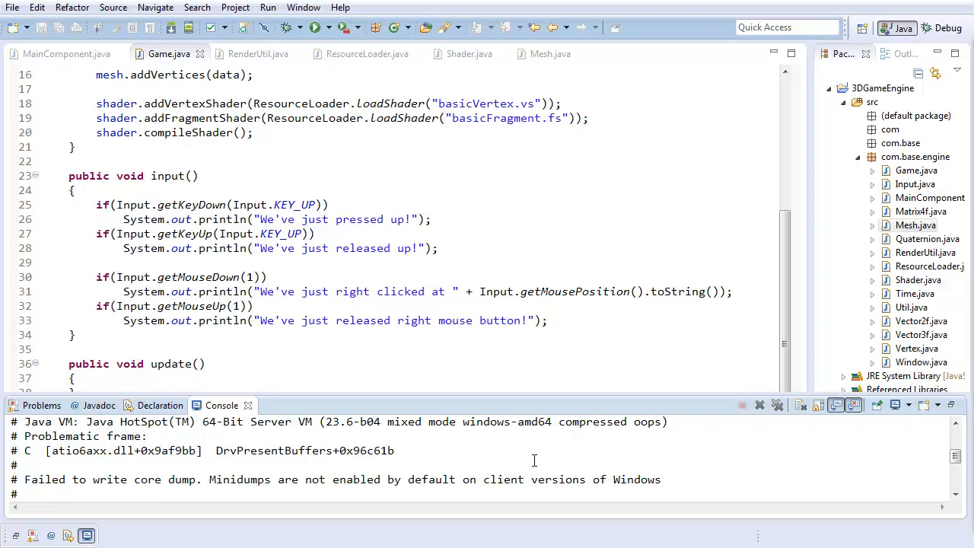
scroll(down, 3)
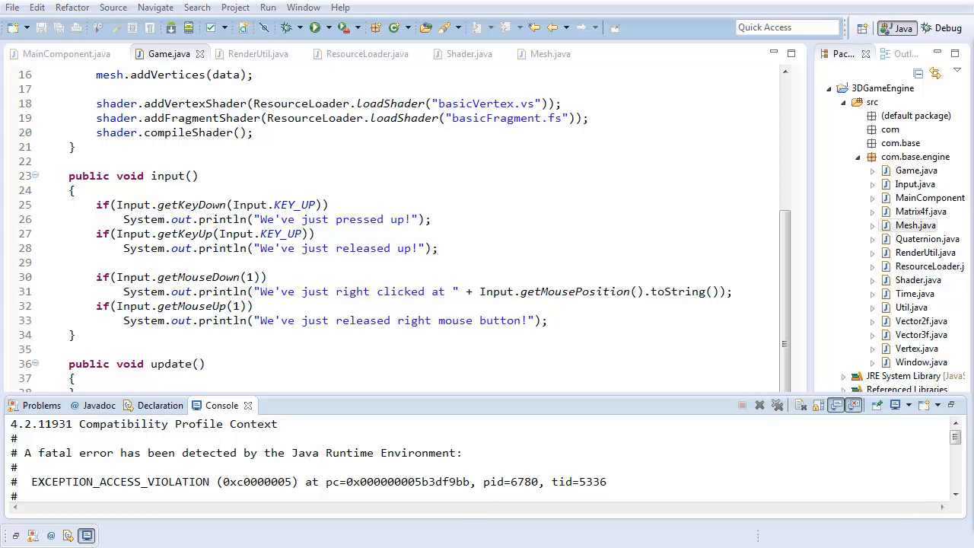
click(251, 54)
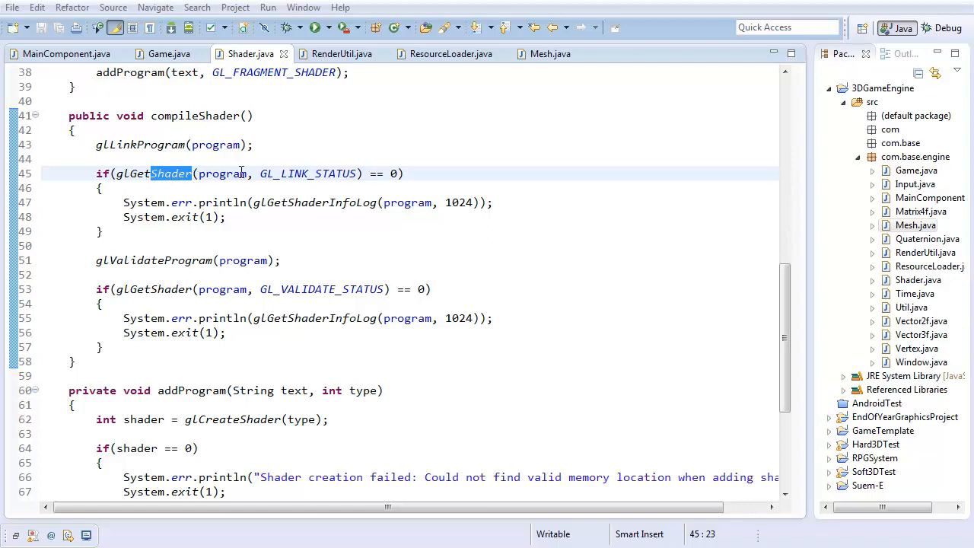
mouse_move(344, 165)
text(Program)
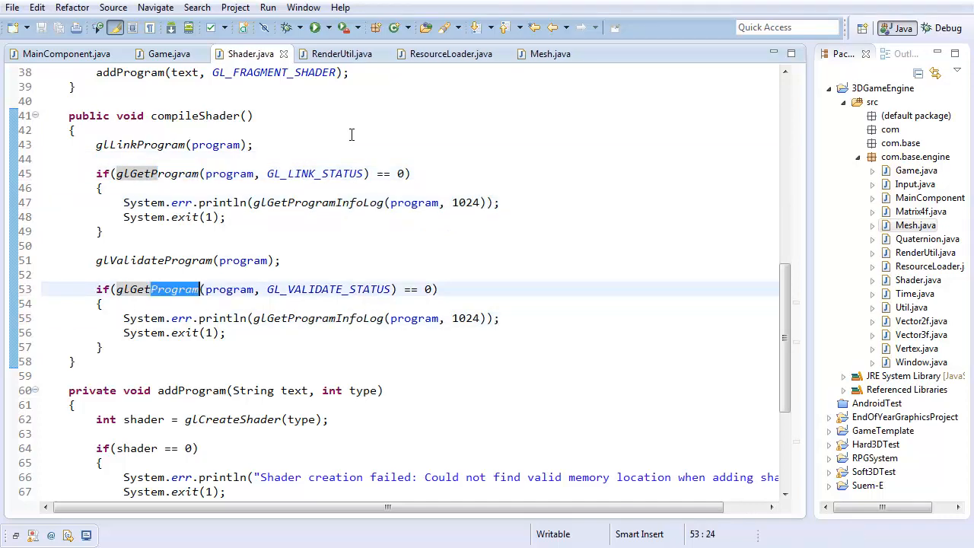
- Fix glAttachShader's arguments to (program, shader) at the end of addProgram and run the engine
scroll(down, 3)
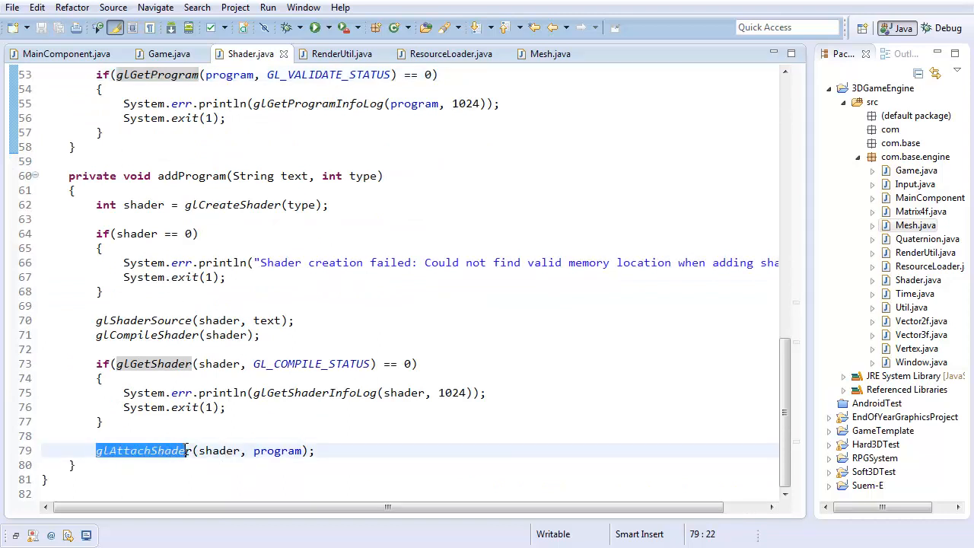
click(255, 450)
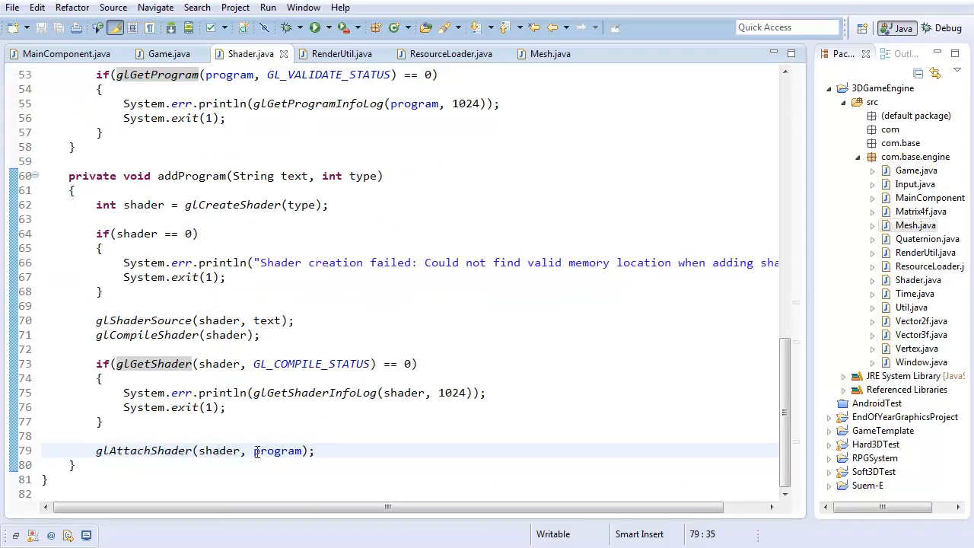
double_click(219, 451)
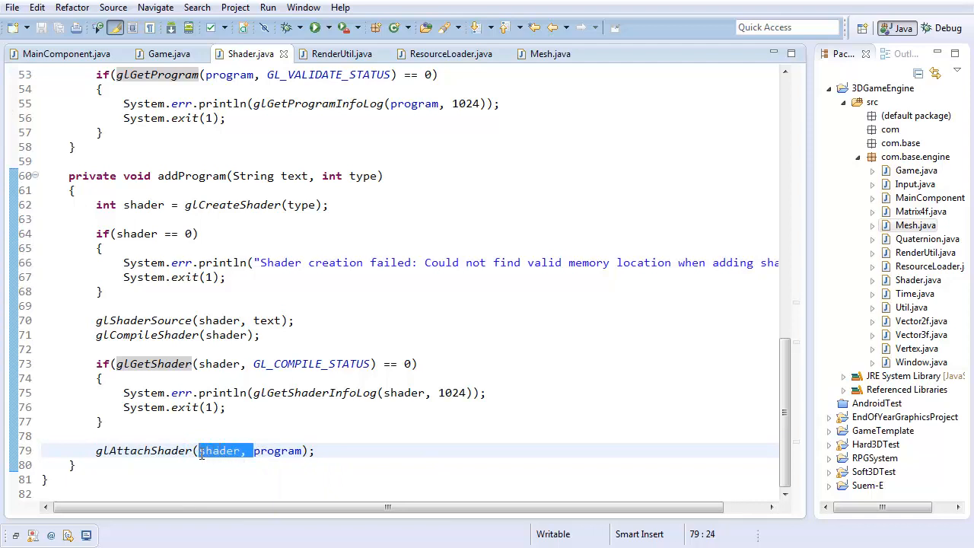
key(Delete)
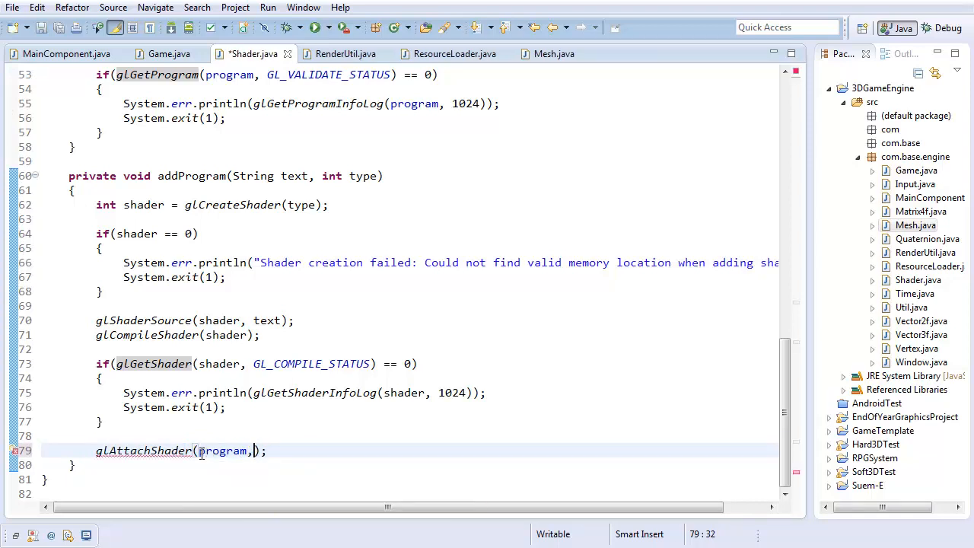
text(shader)
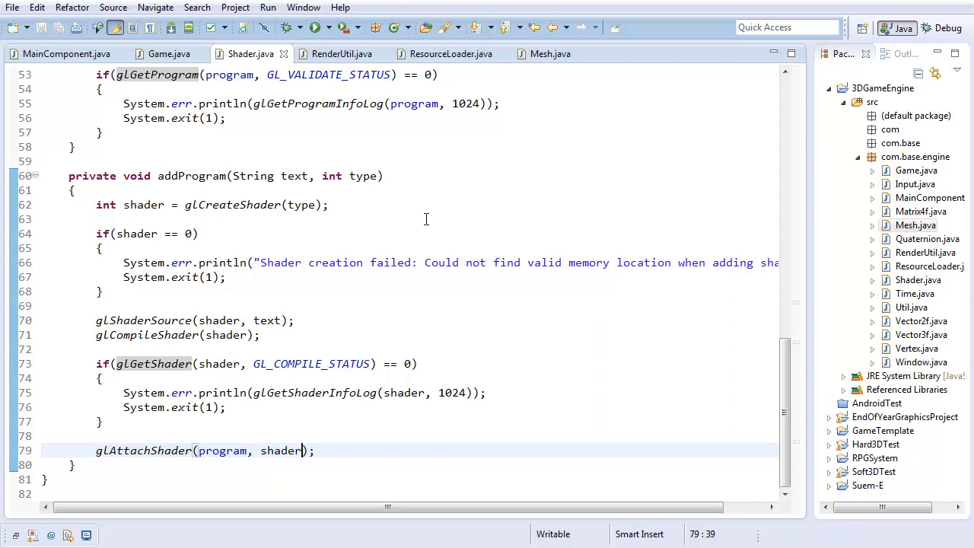
mouse_move(66, 81)
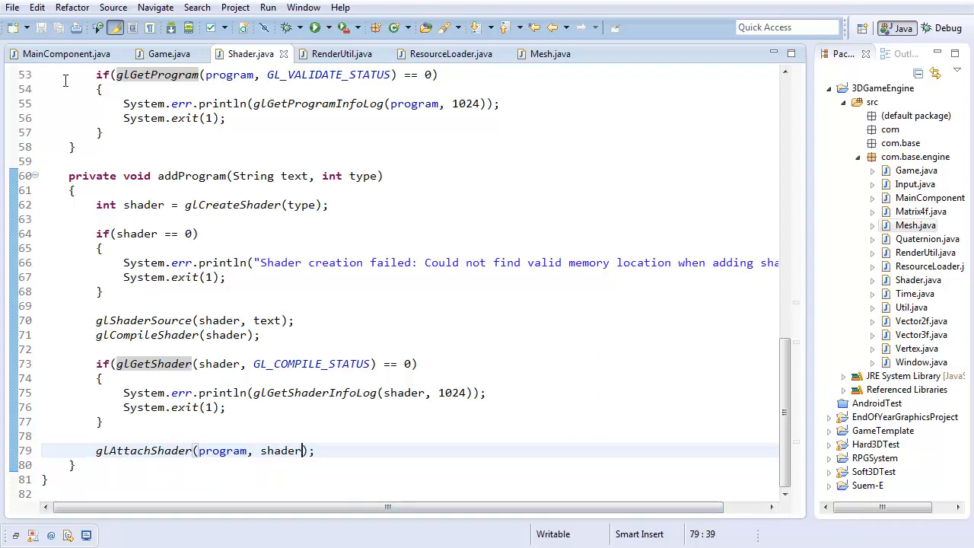
click(313, 27)
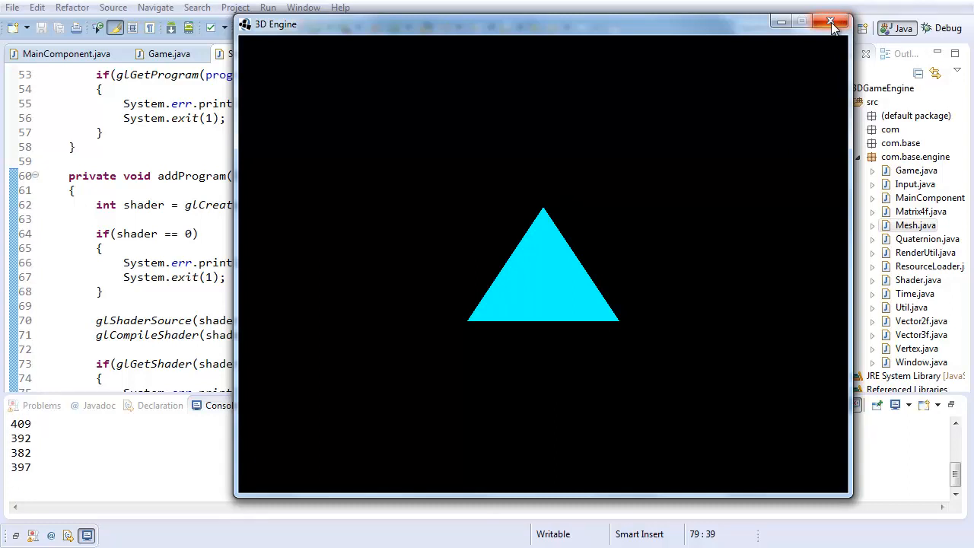
- Close the 3D Engine window after confirming the cyan triangle renders
click(831, 21)
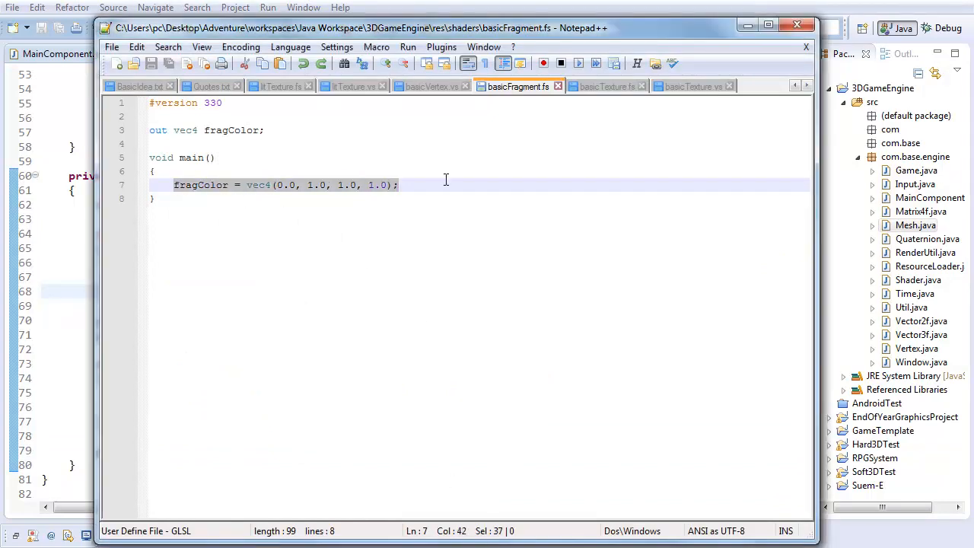
- Declare 'out vec4 color;' below the position input in basicVertex.vs
click(396, 186)
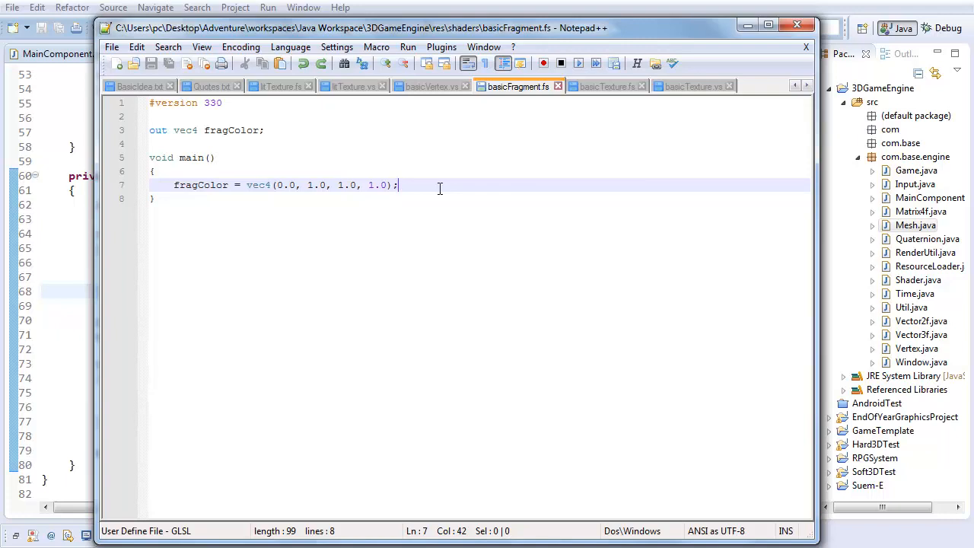
click(430, 85)
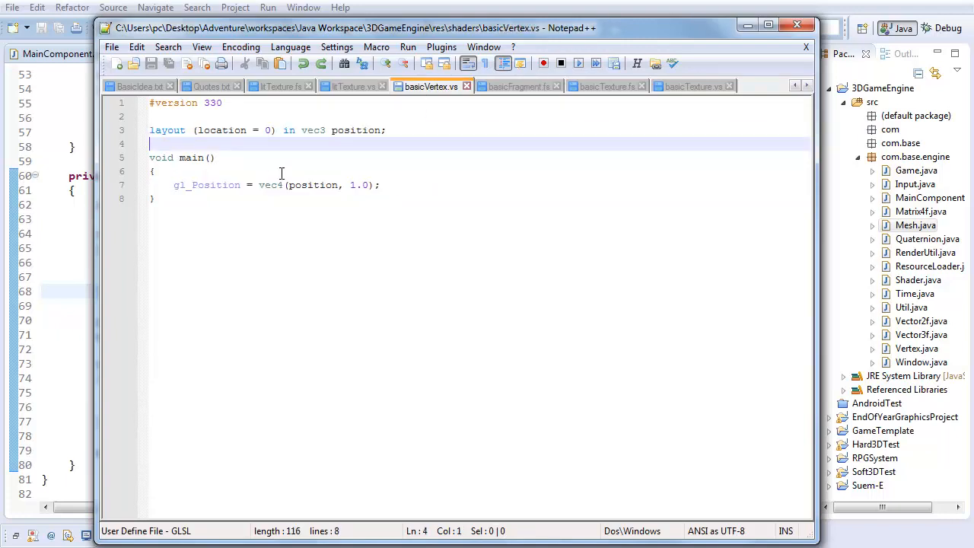
key(enter)
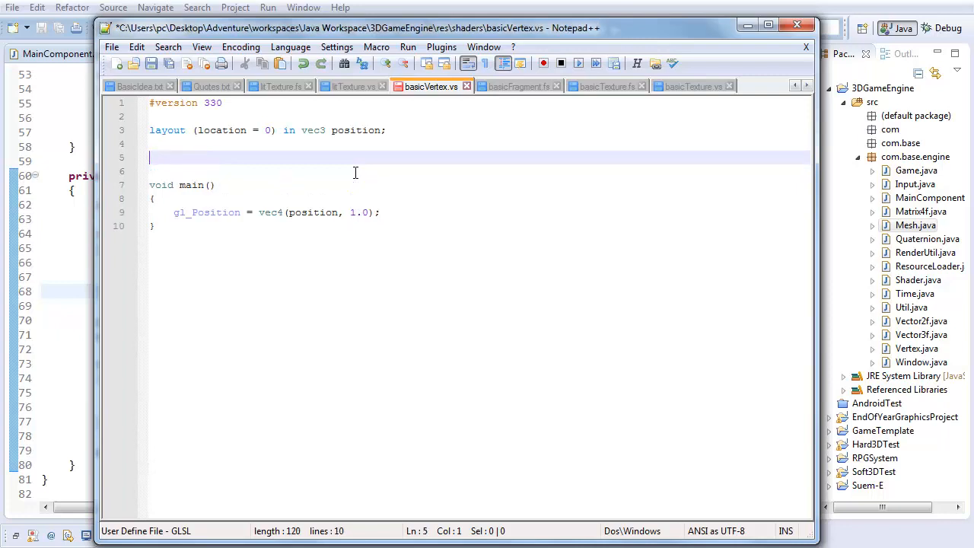
text(out)
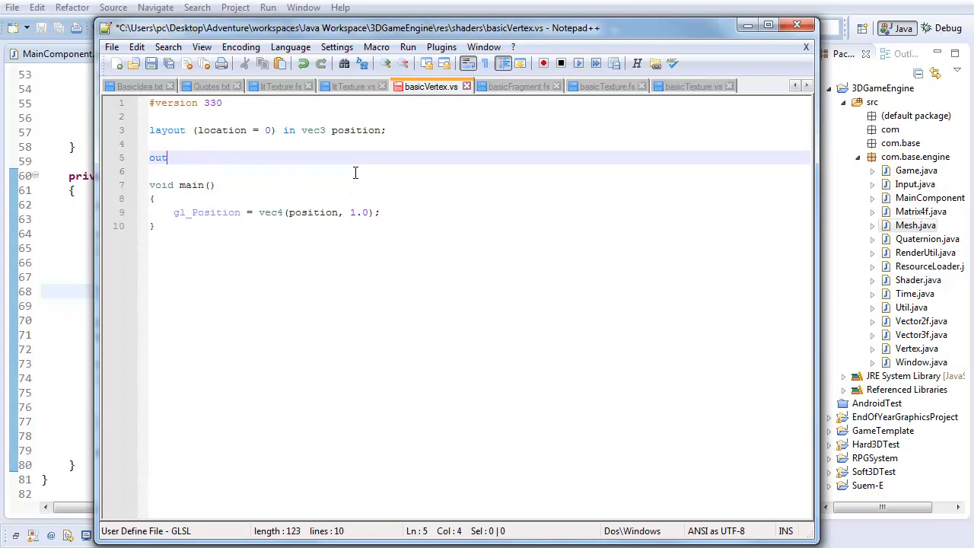
text(" ")
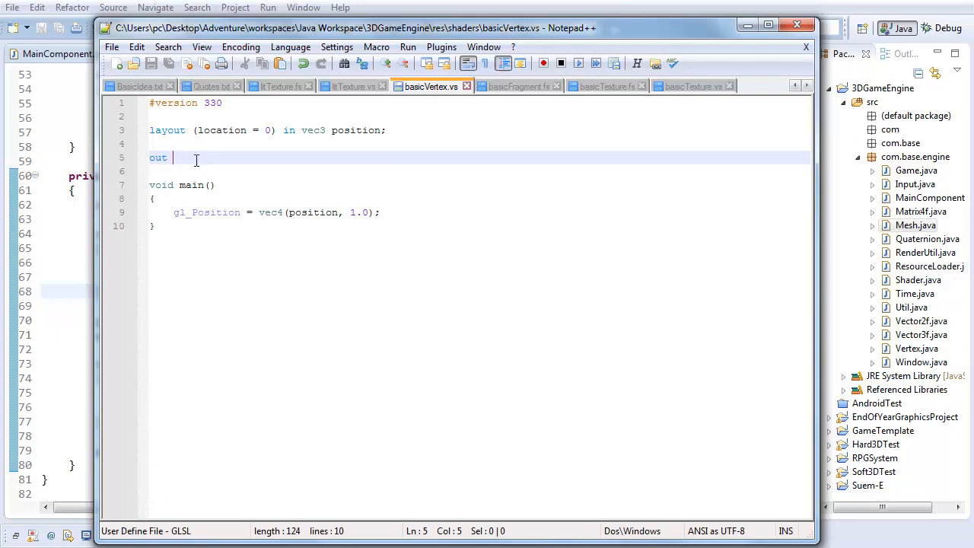
text(vec4 color;)
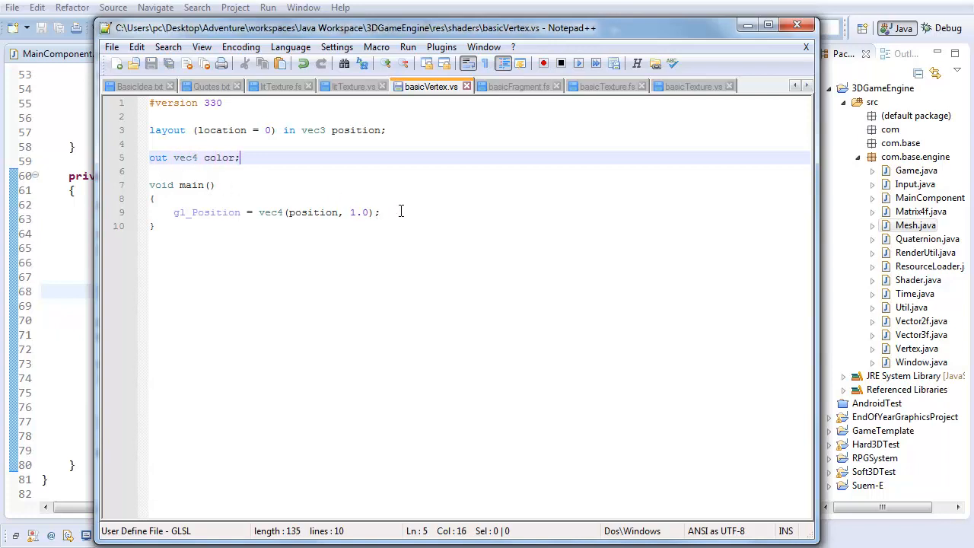
- Set color = vec4(clamp(position, 0.0, 1.0), 1.0) in the vertex shader's main
key(enter)
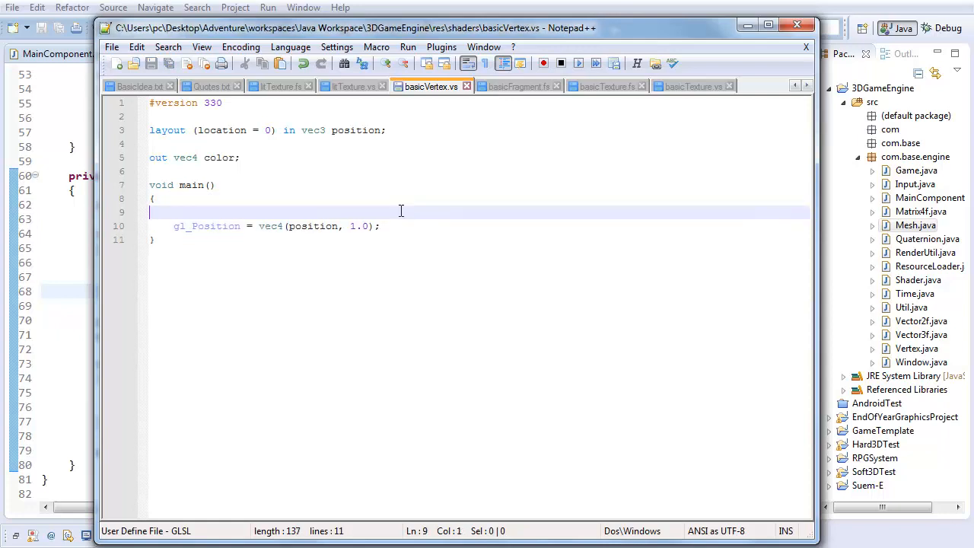
text(color =)
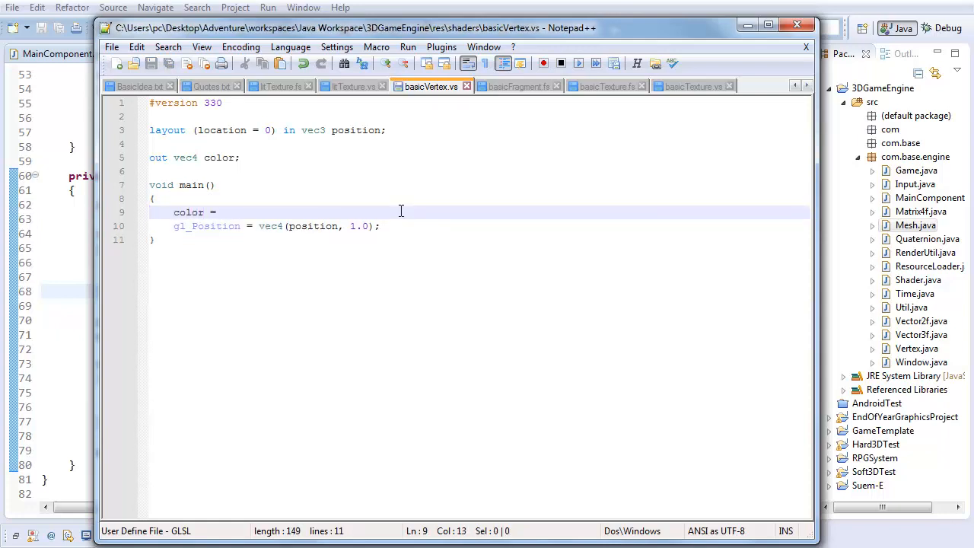
text(vec4()
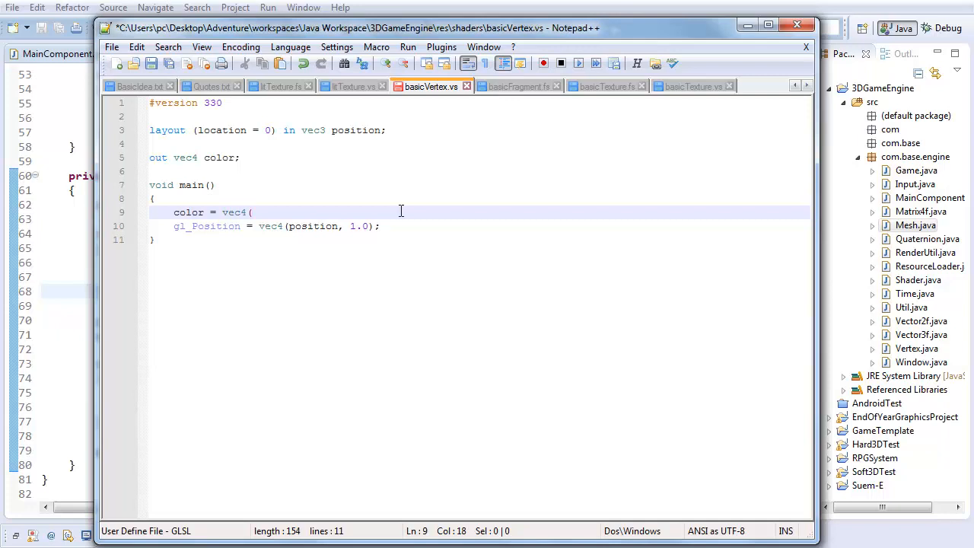
text(po)
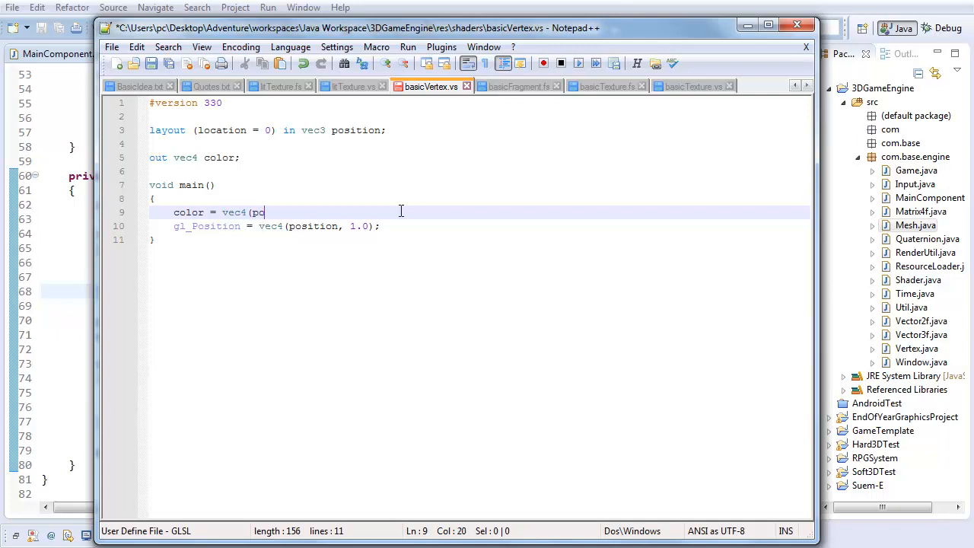
text(sition, 1.0);)
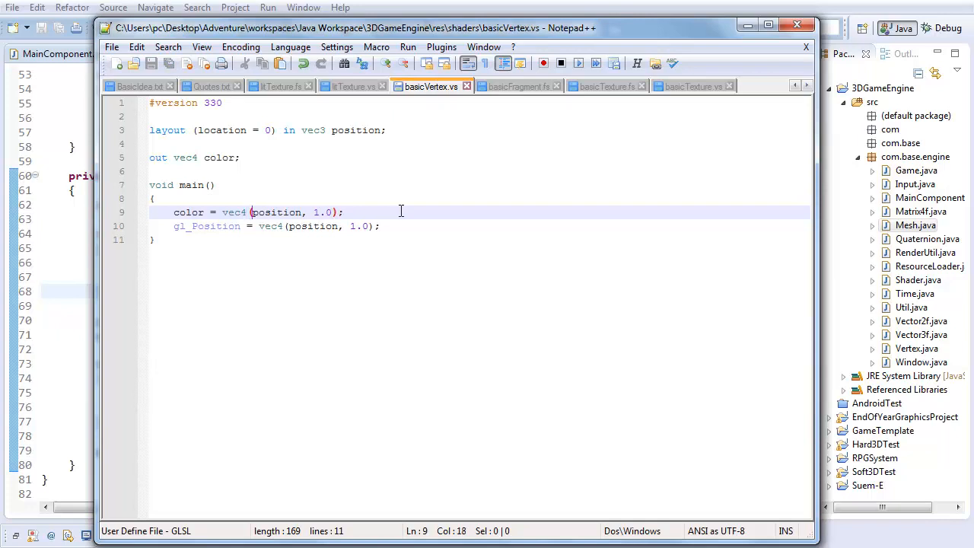
text(clamp()
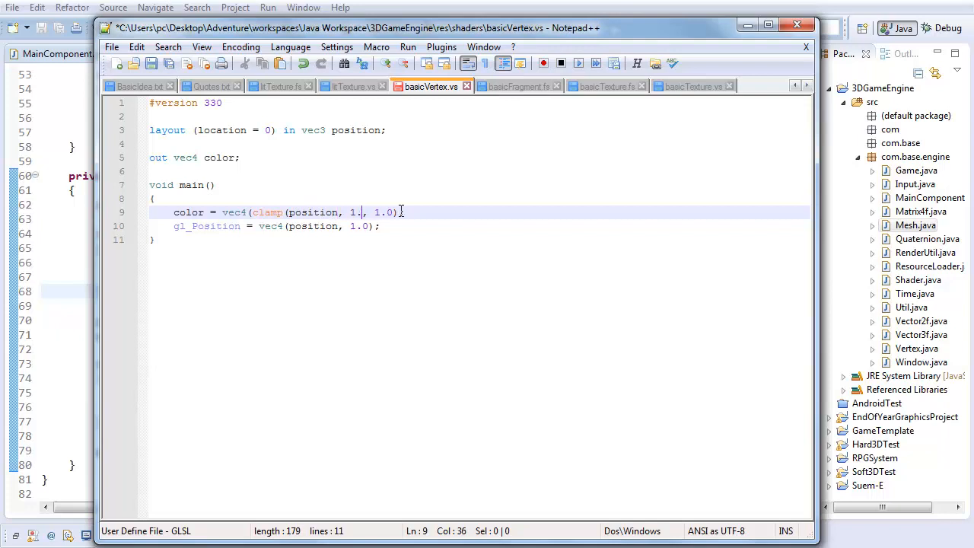
text(0.0,)
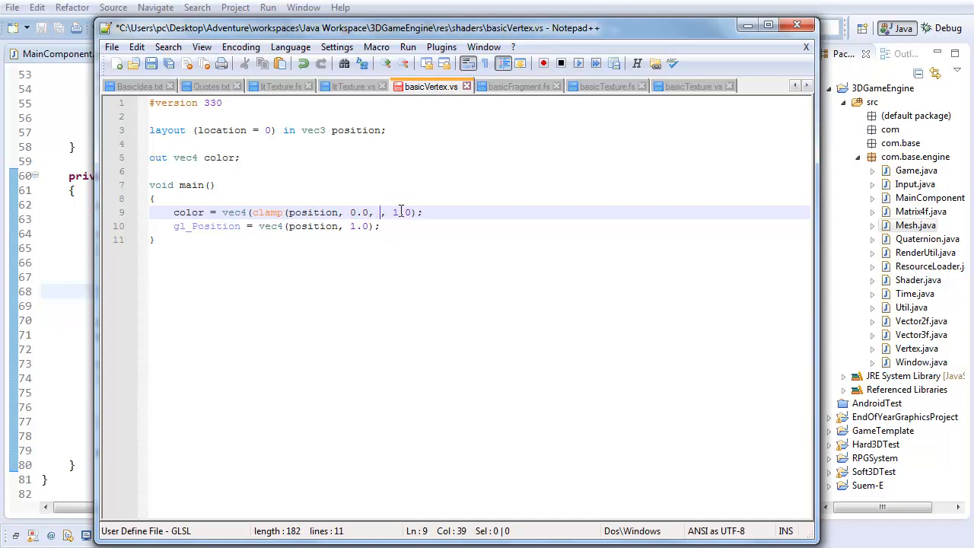
text(1.0))
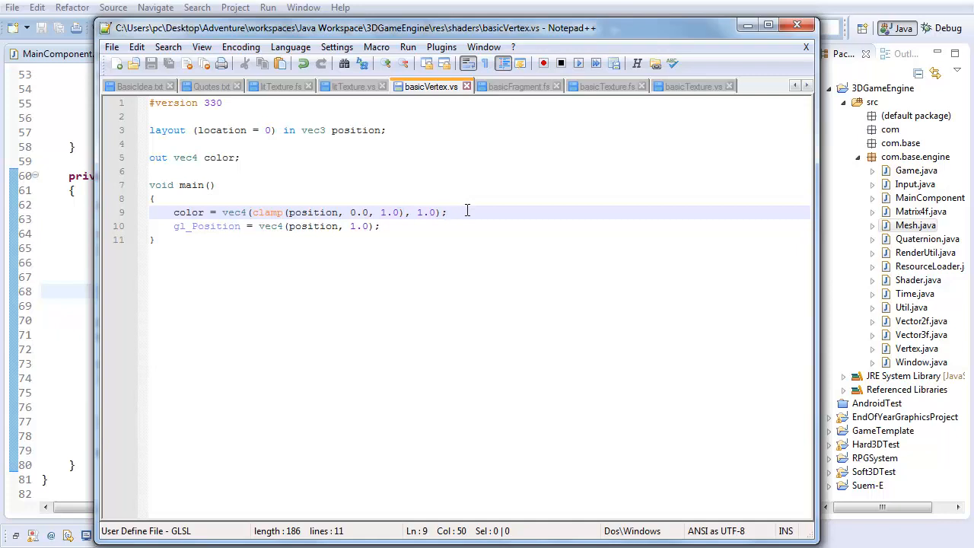
mouse_move(485, 94)
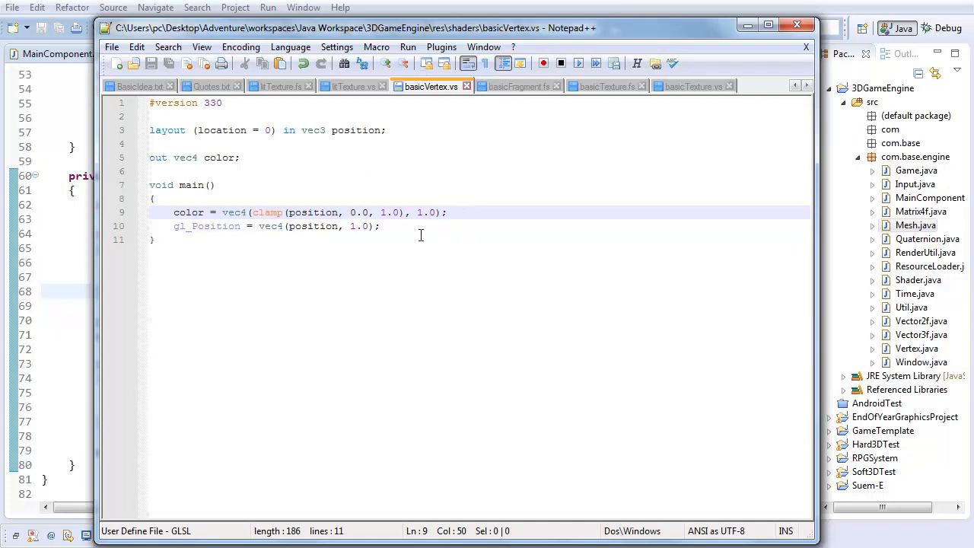
click(288, 213)
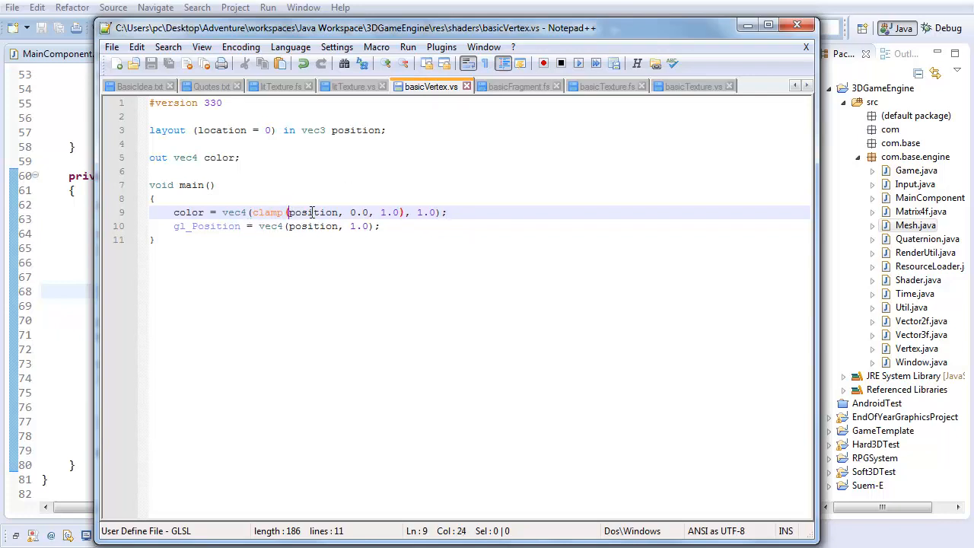
drag(288, 213, 403, 213)
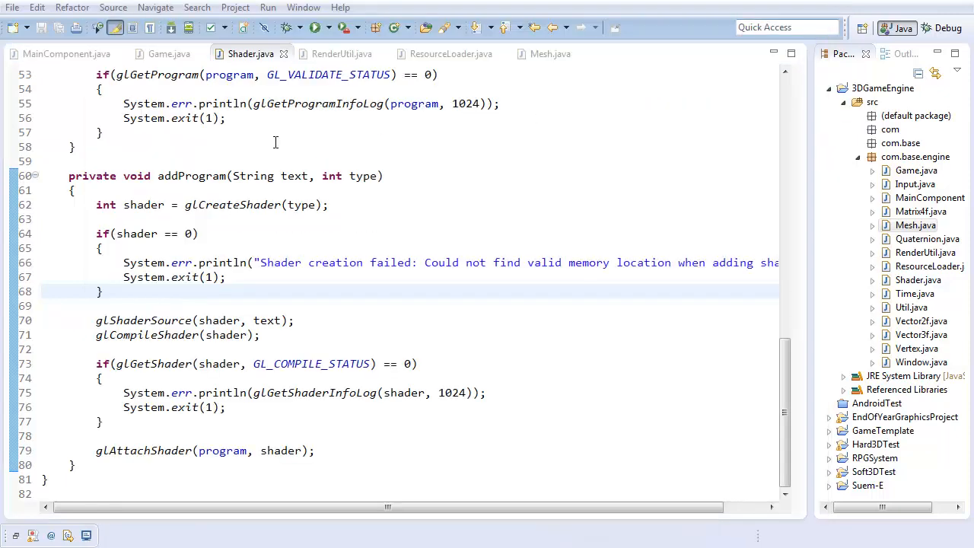
- Run the engine again to test the edited vertex shader
click(313, 28)
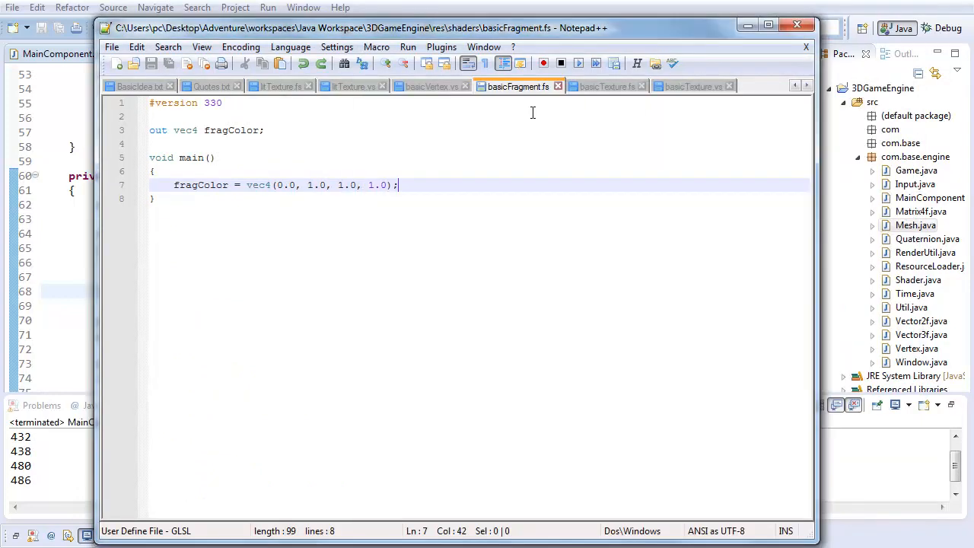
- Add 'in vec4 color;' to basicFragment.fs and output it as fragColor
click(430, 85)
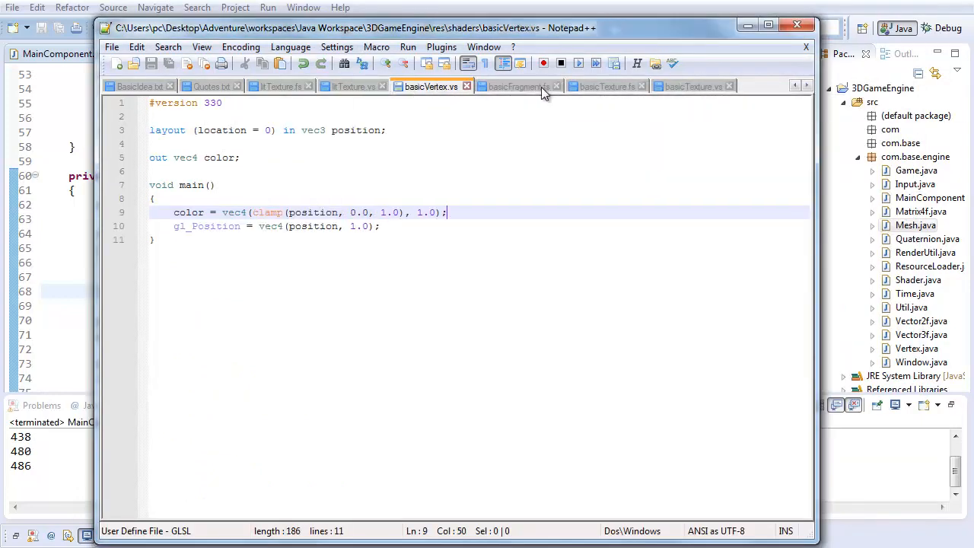
click(517, 85)
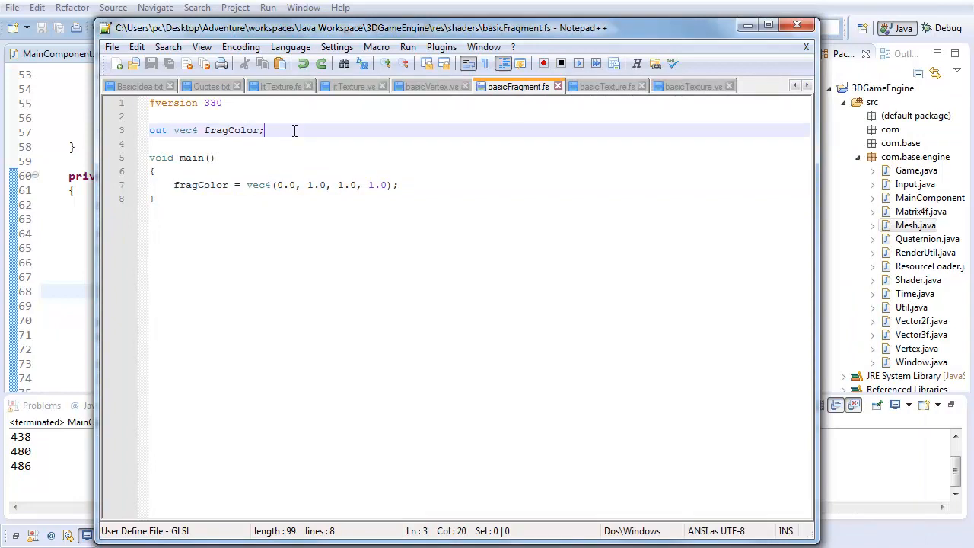
key(Enter)
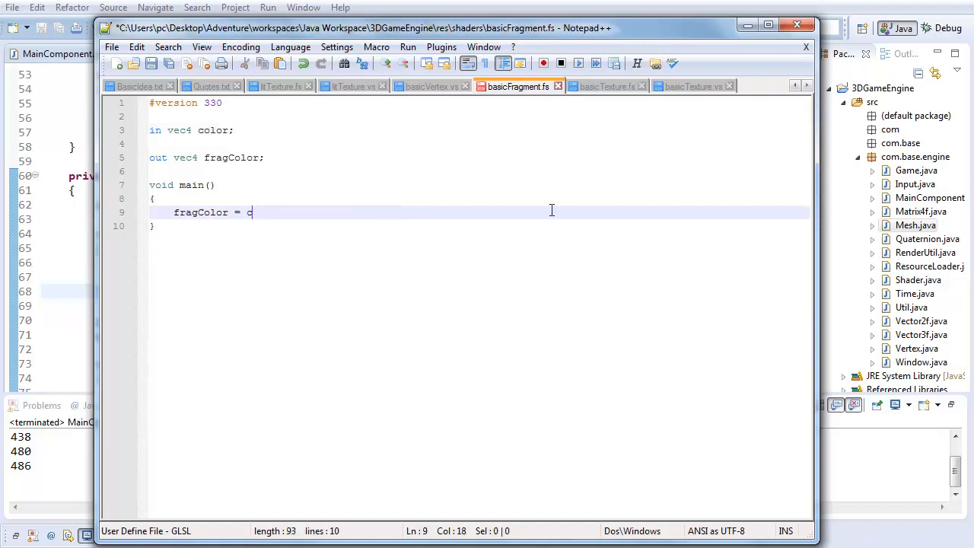
click(432, 85)
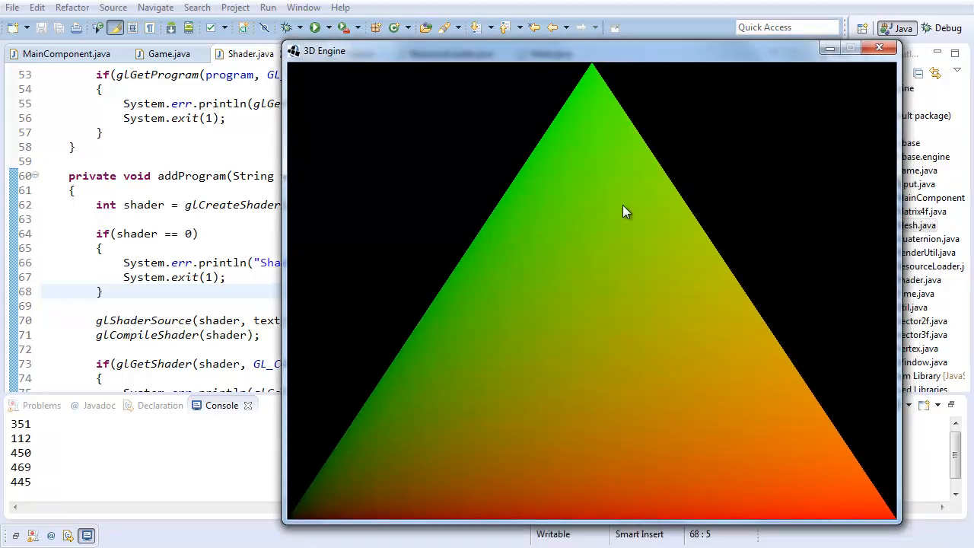
mouse_move(555, 246)
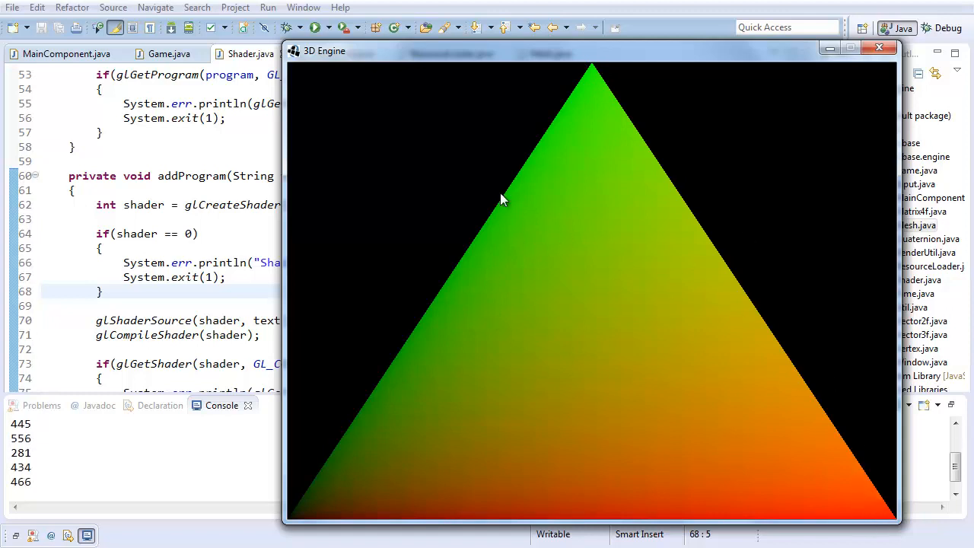
mouse_move(739, 210)
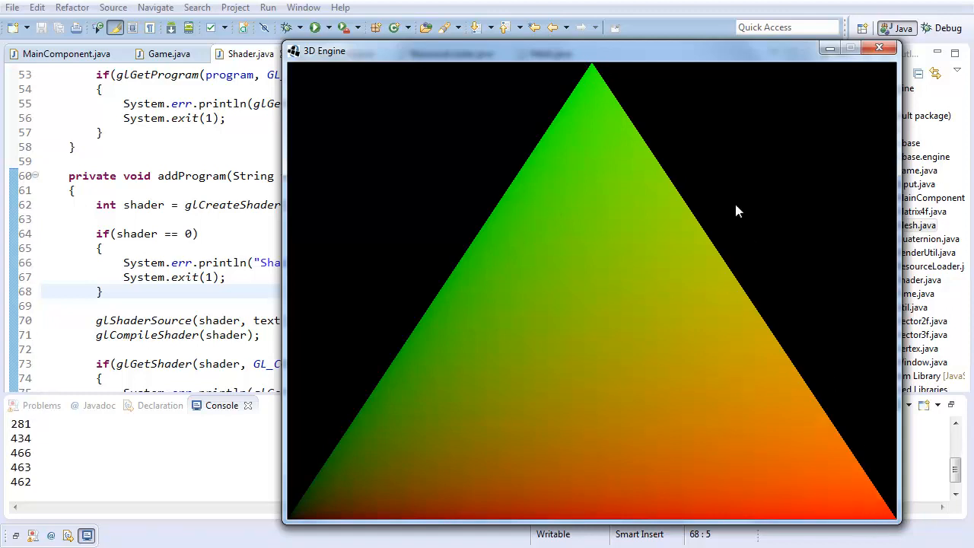